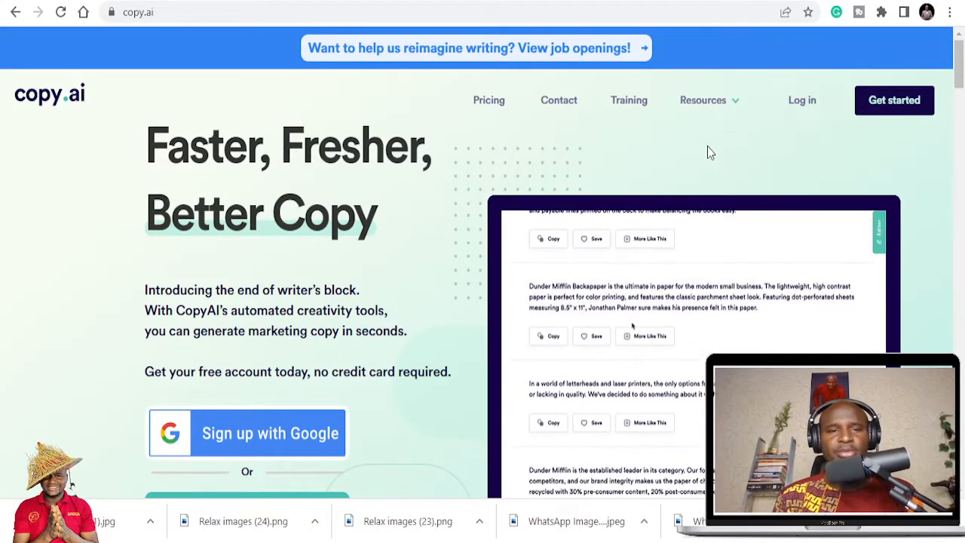
Attempt to log in on copy.ai and look over the landing page.
left_click(591, 422)
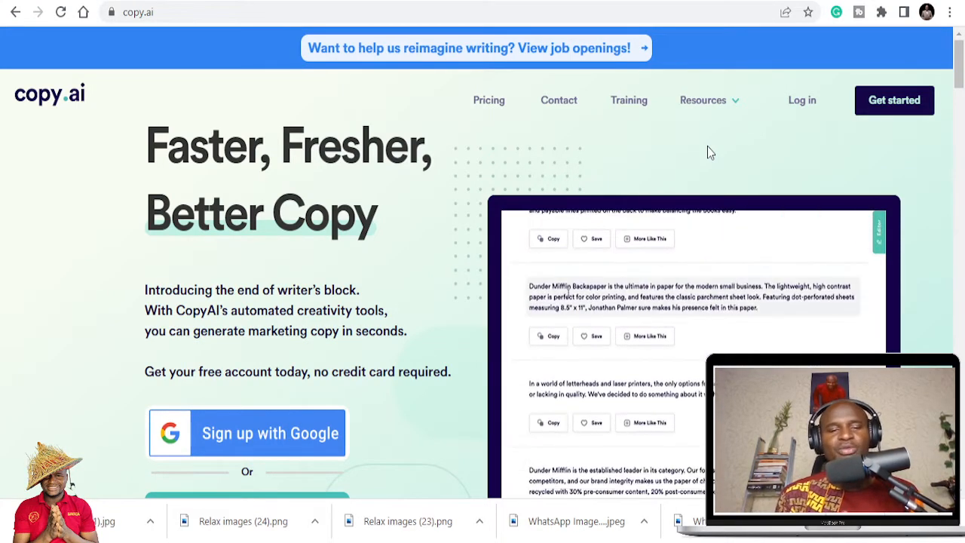
left_click(591, 422)
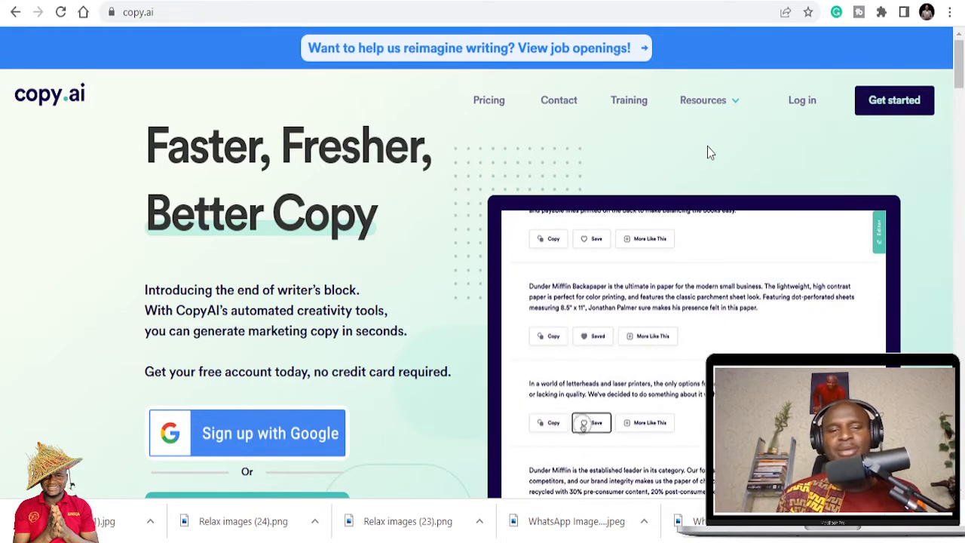
left_click(549, 422)
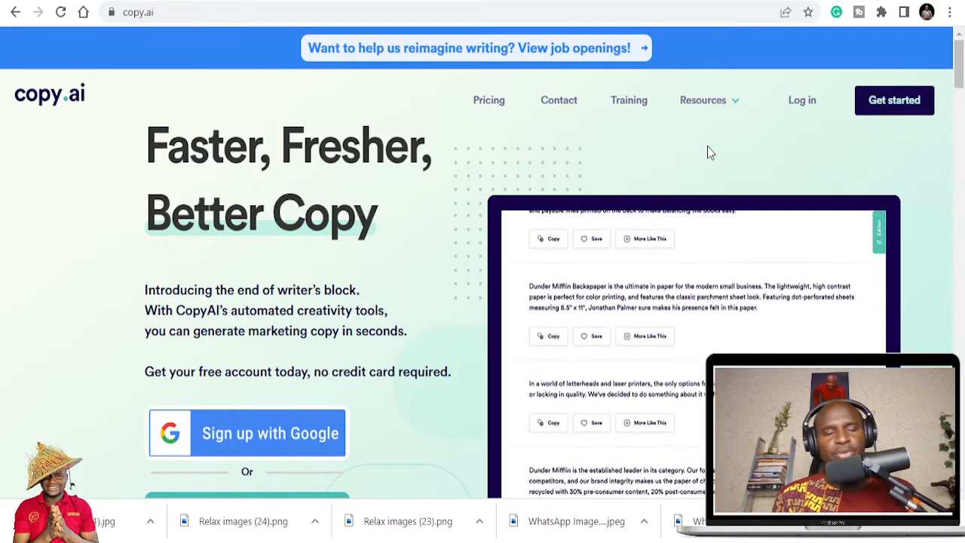
left_click(591, 335)
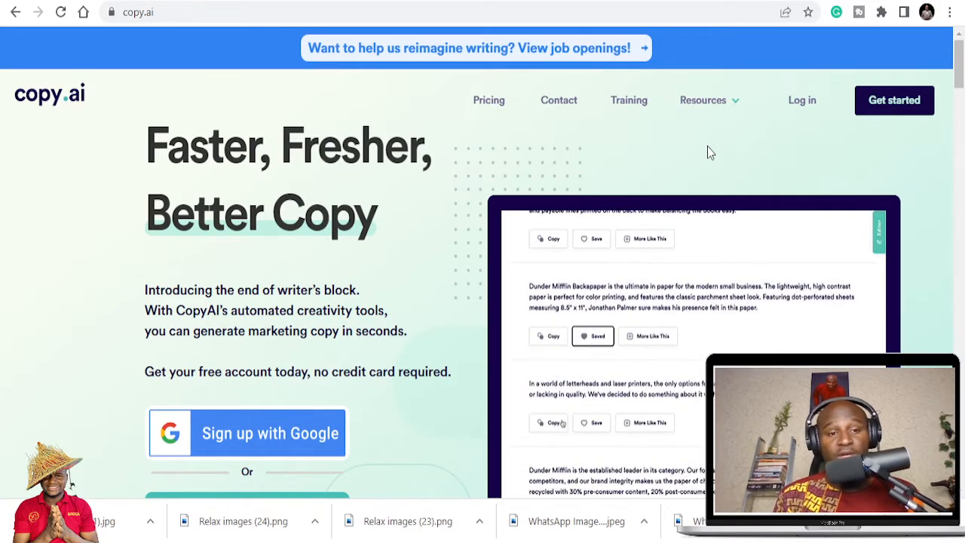
left_click(549, 422)
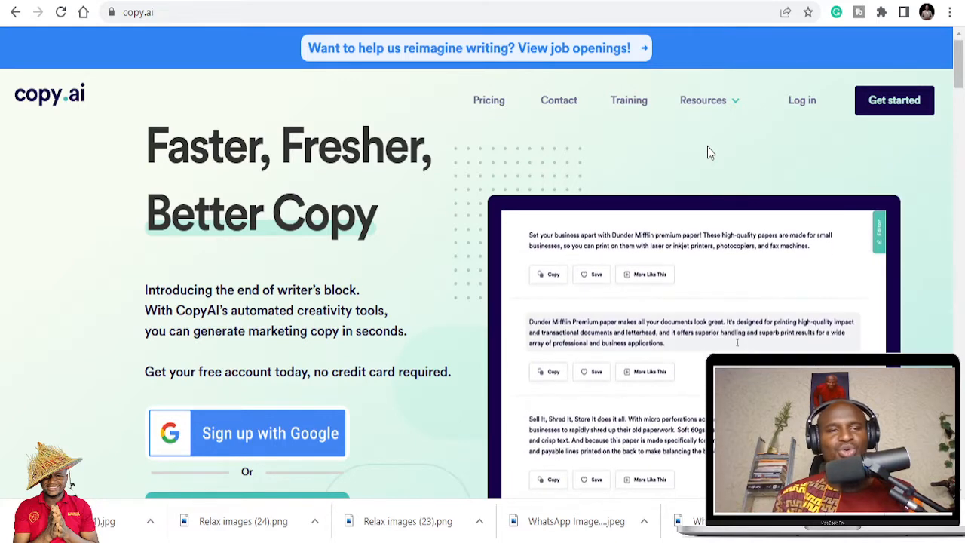
scroll("down", 3)
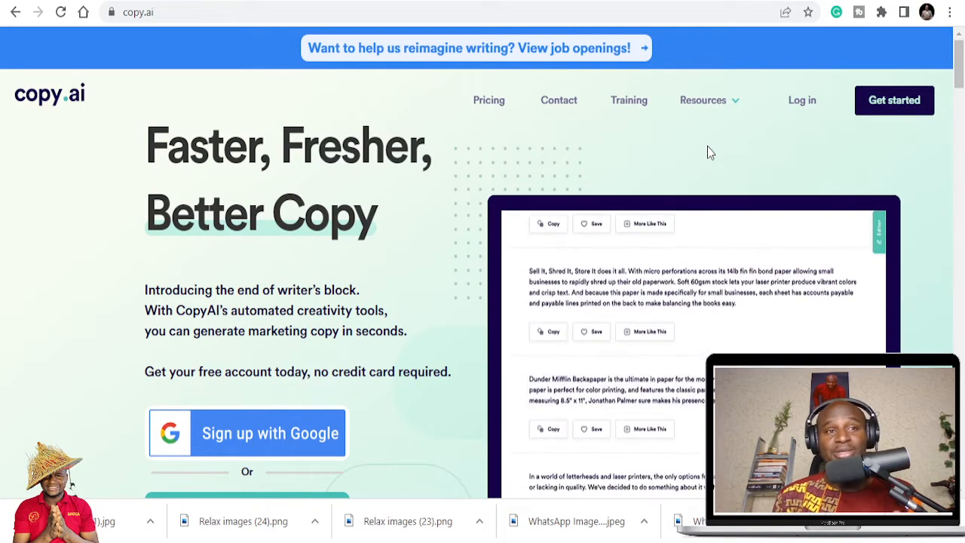
scroll("down", 3)
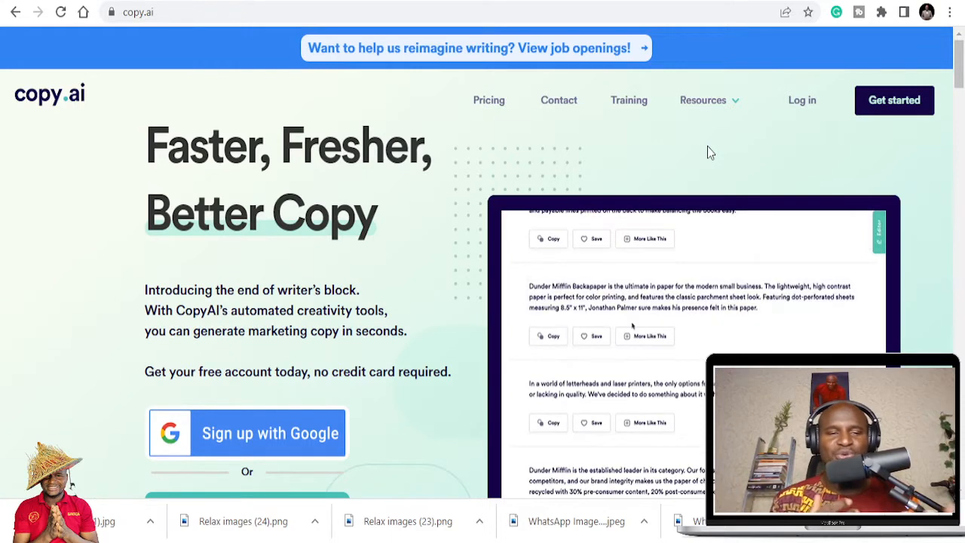
Sign in to the Copy.ai workspace dashboard and scroll through its templates and projects.
left_click(591, 422)
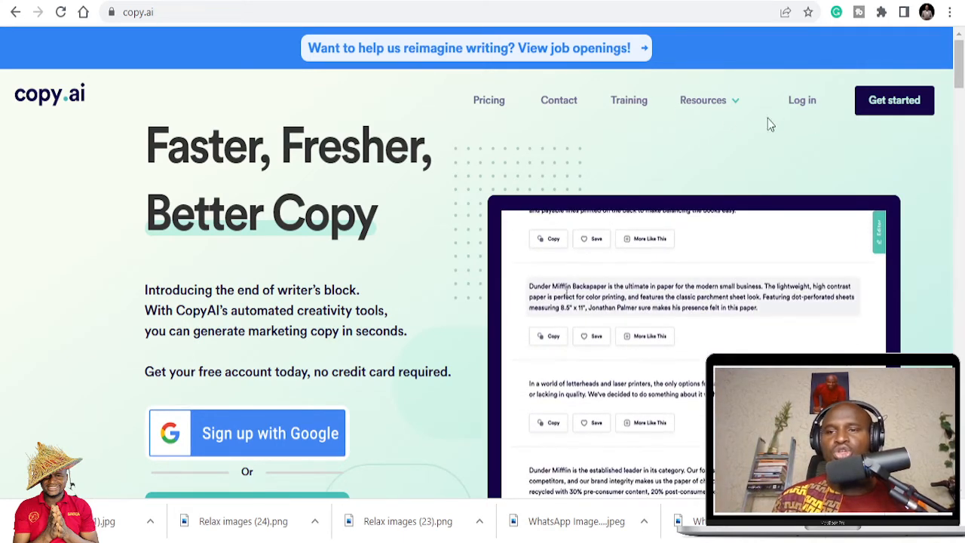
left_click(591, 423)
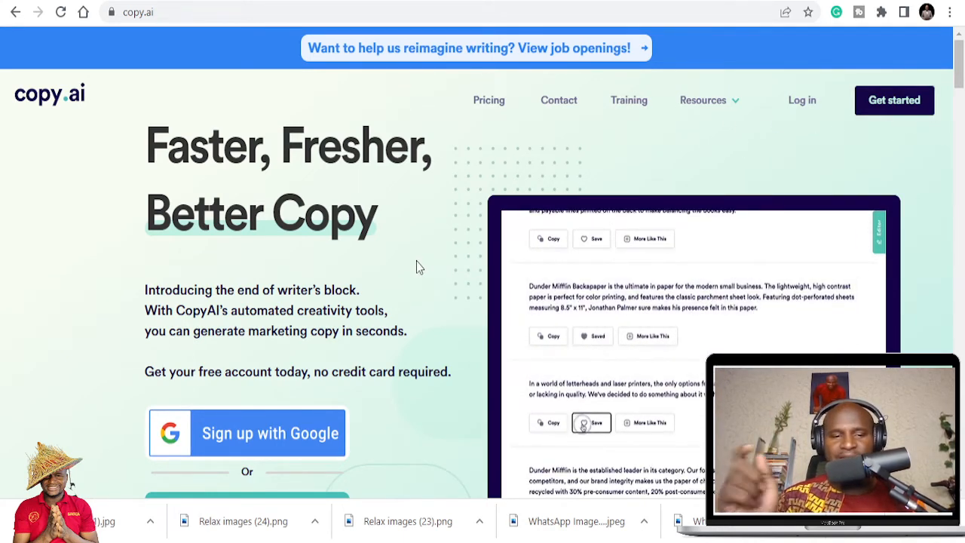
left_click(549, 422)
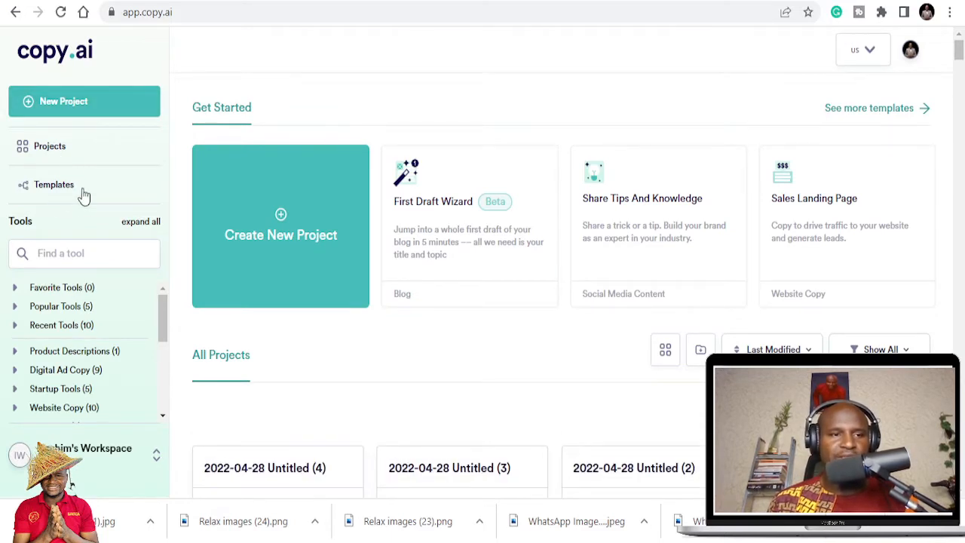
mouse_move(61, 296)
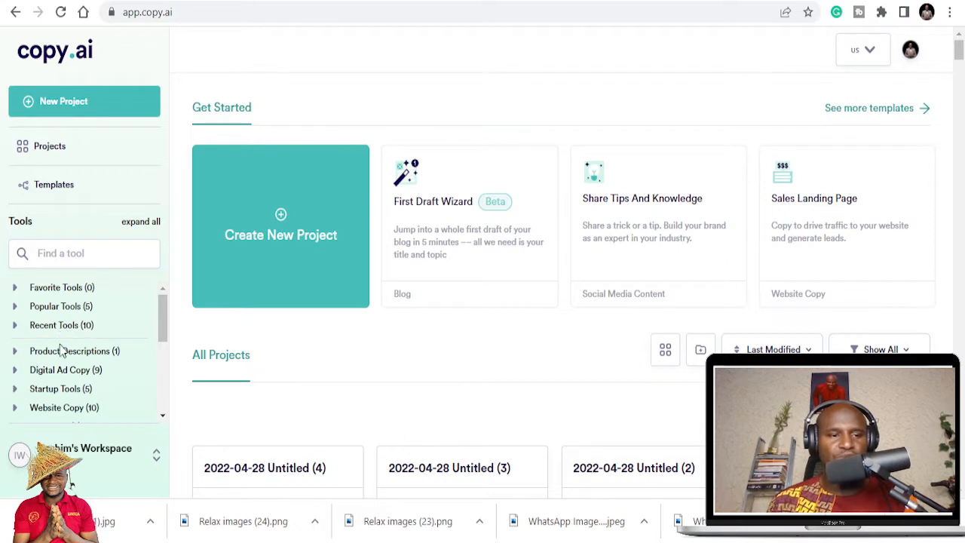
scroll("down", 3)
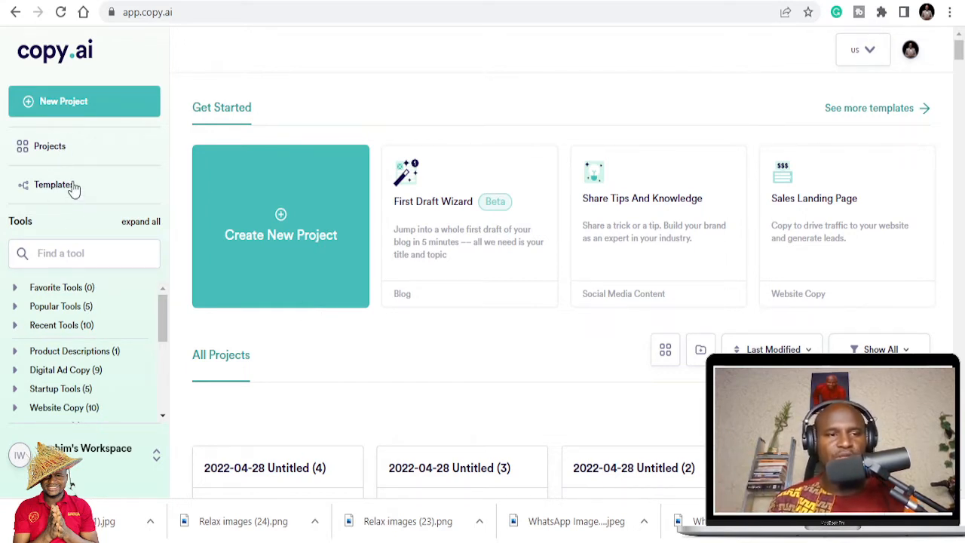
Browse the full template library from the sidebar, scrolling toward the Song Lyrics template.
left_click(53, 184)
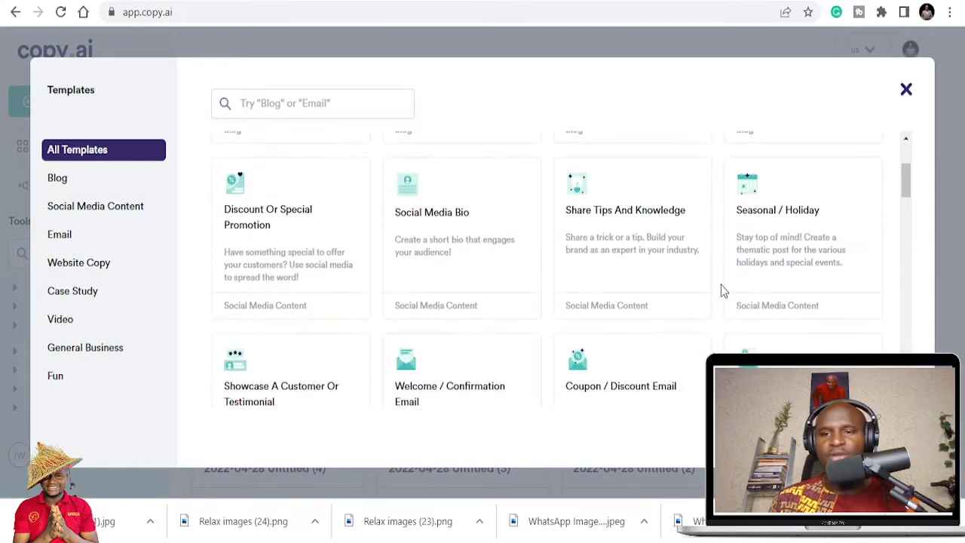
scroll("down", 3)
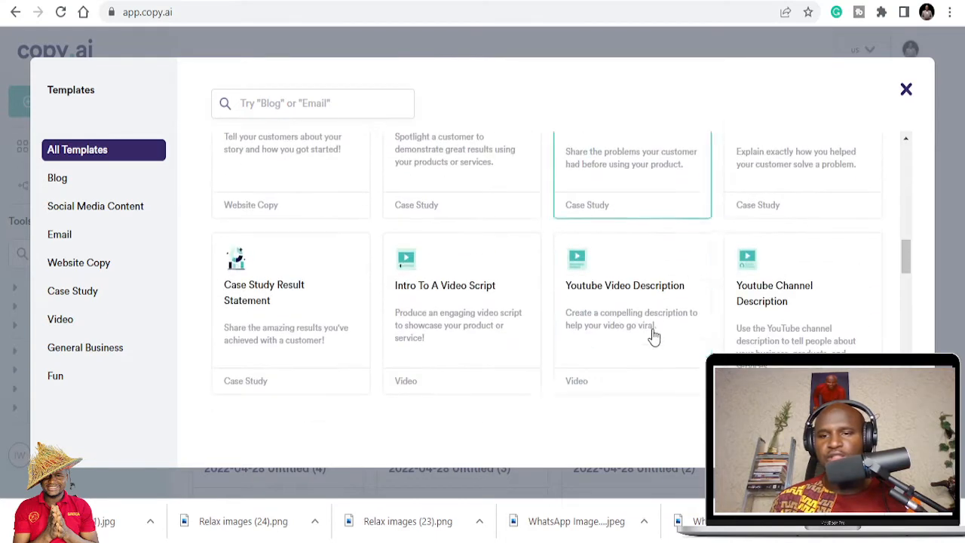
scroll("down", 3)
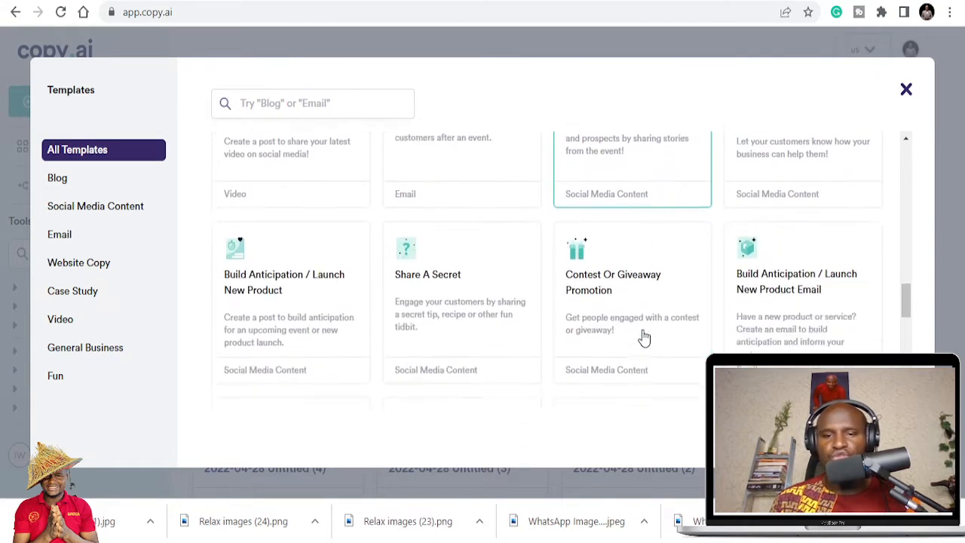
scroll("down", 3)
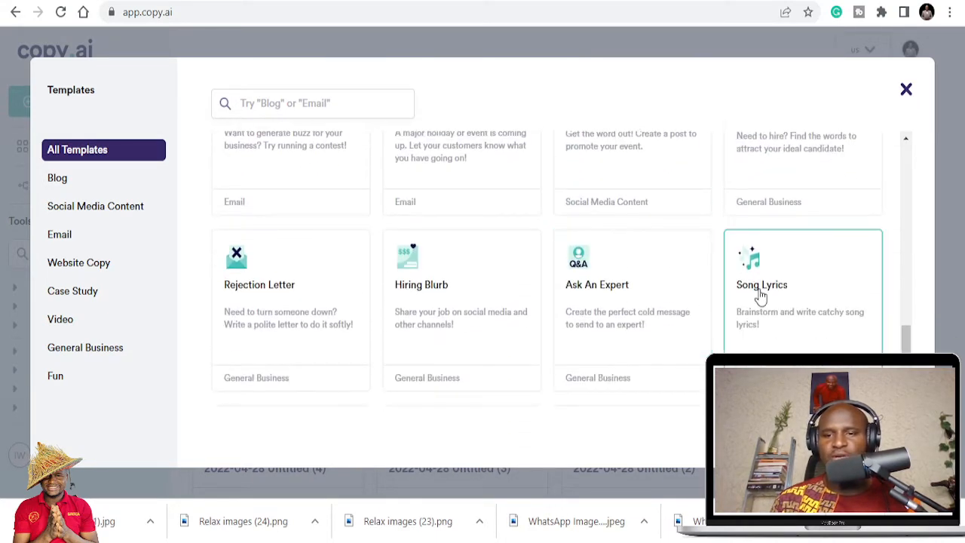
mouse_move(581, 344)
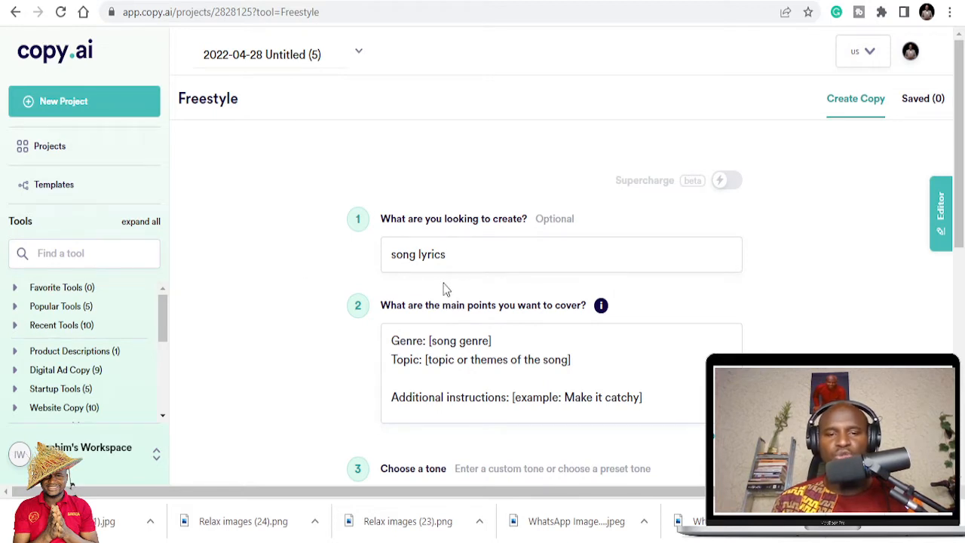
Set the Freestyle tone to Professional after scanning the preset tone list.
scroll("down", 3)
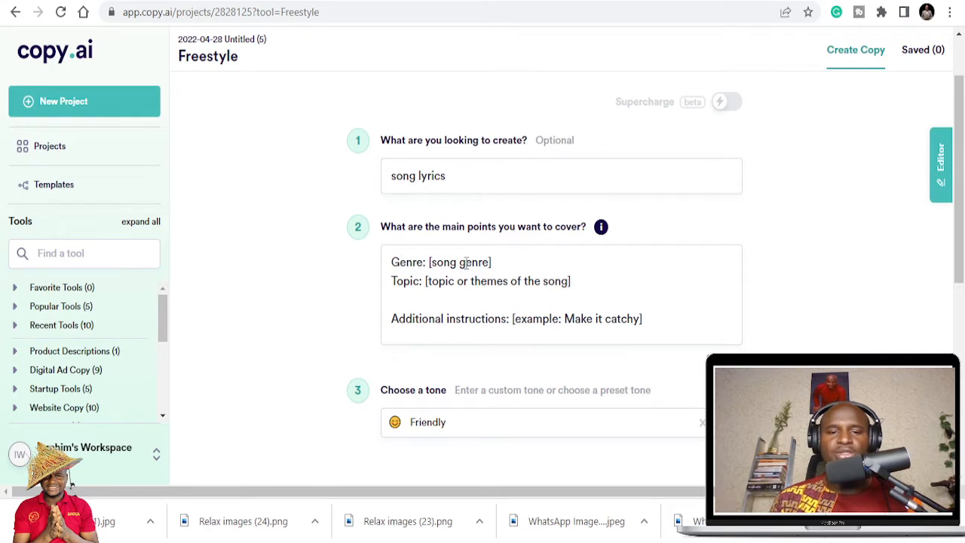
mouse_move(431, 293)
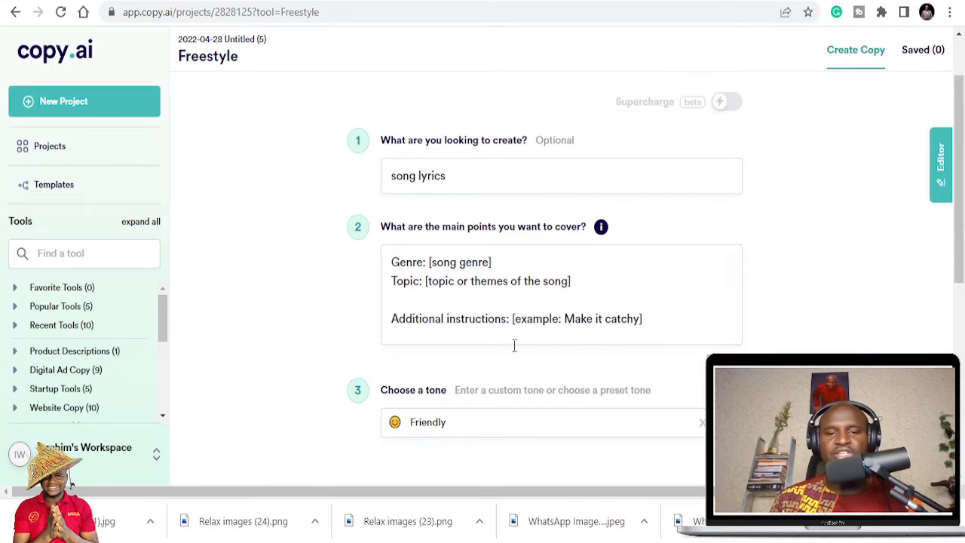
scroll("down", 3)
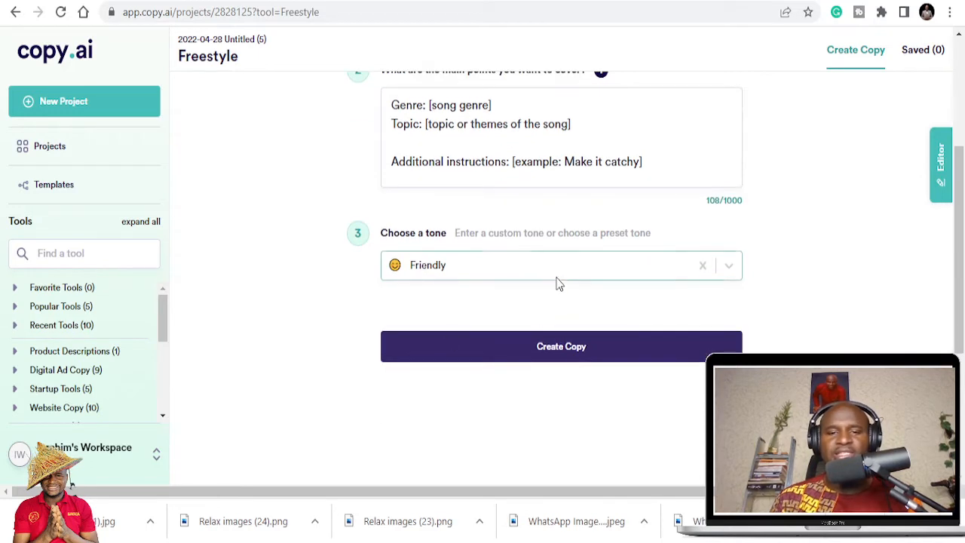
left_click(561, 266)
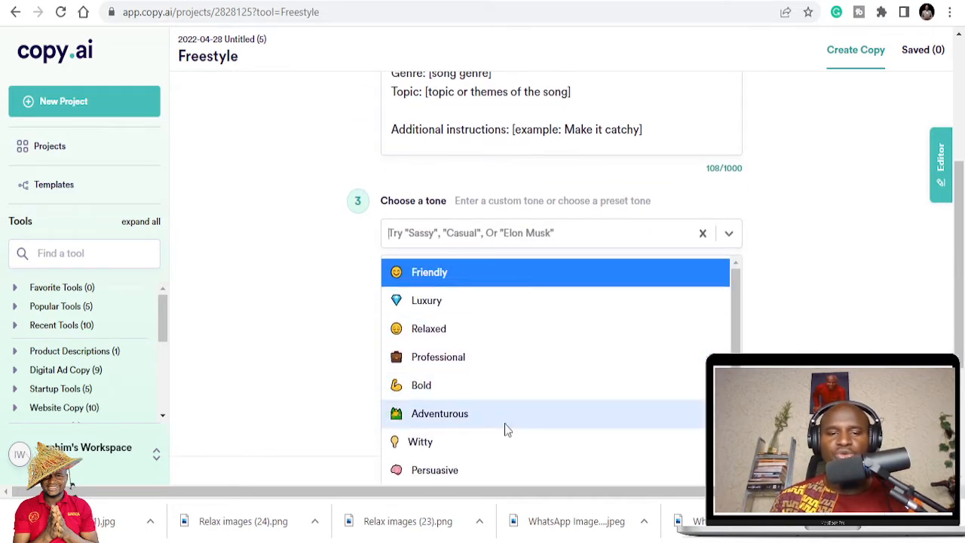
scroll("down", 3)
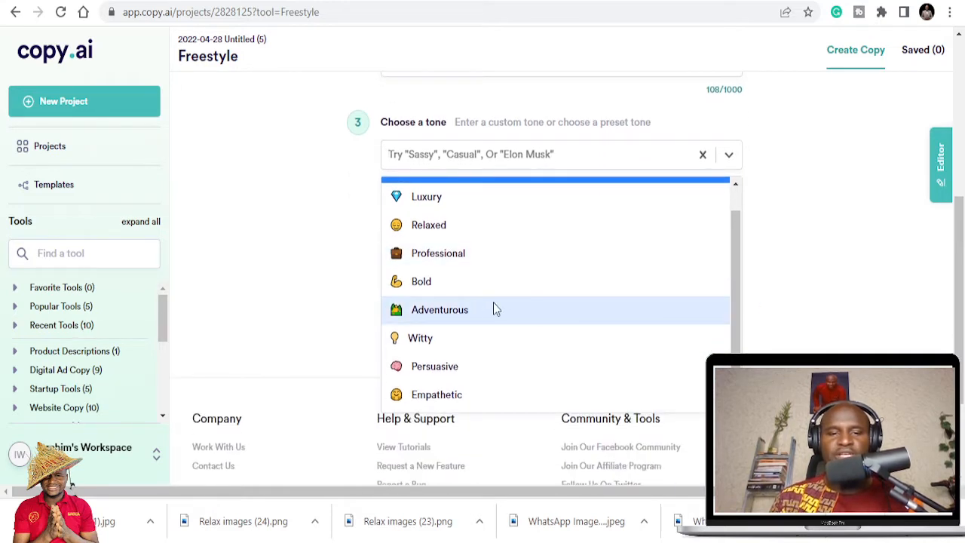
mouse_move(464, 367)
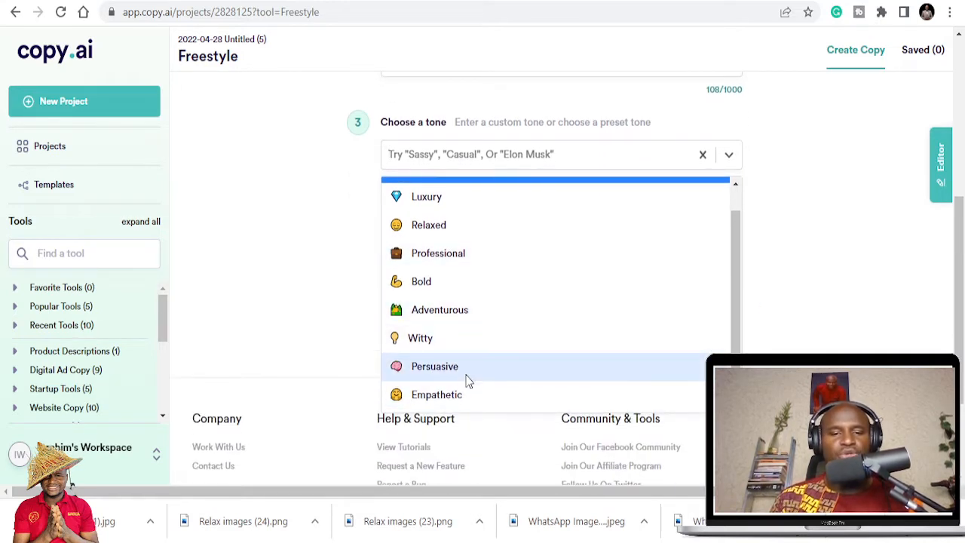
mouse_move(467, 337)
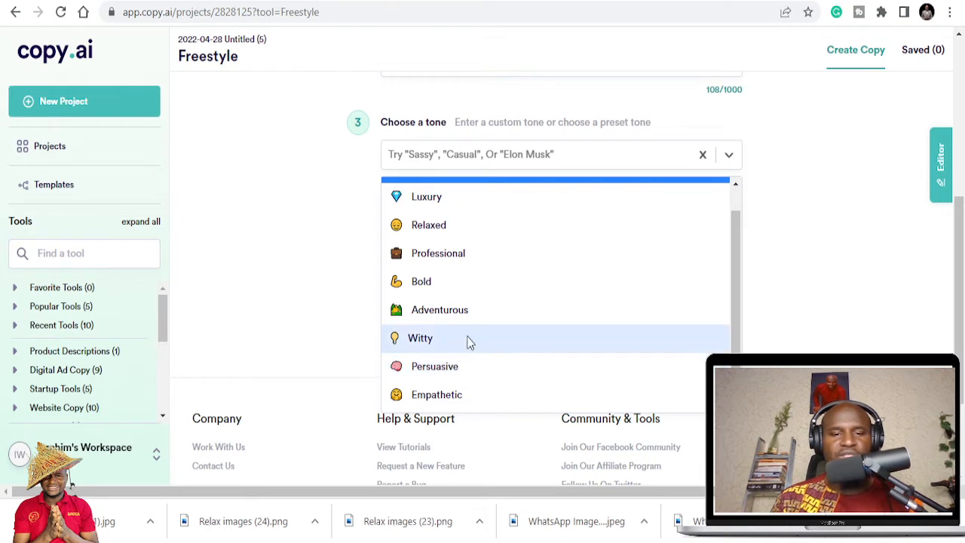
mouse_move(475, 310)
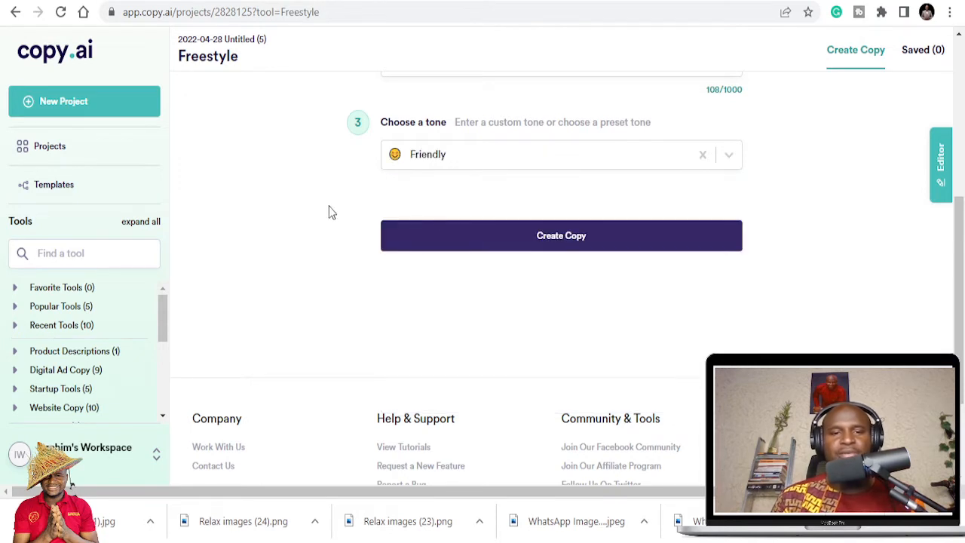
left_click(727, 153)
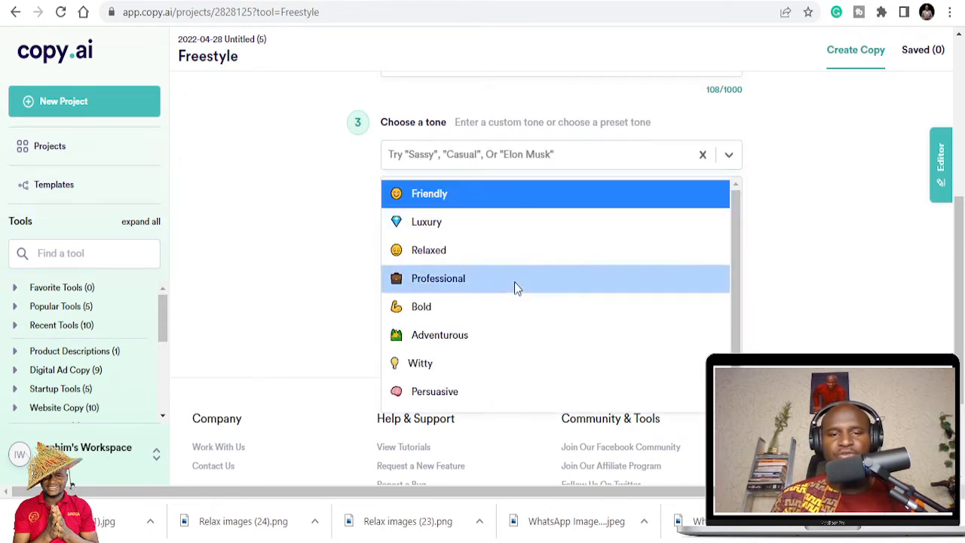
left_click(438, 277)
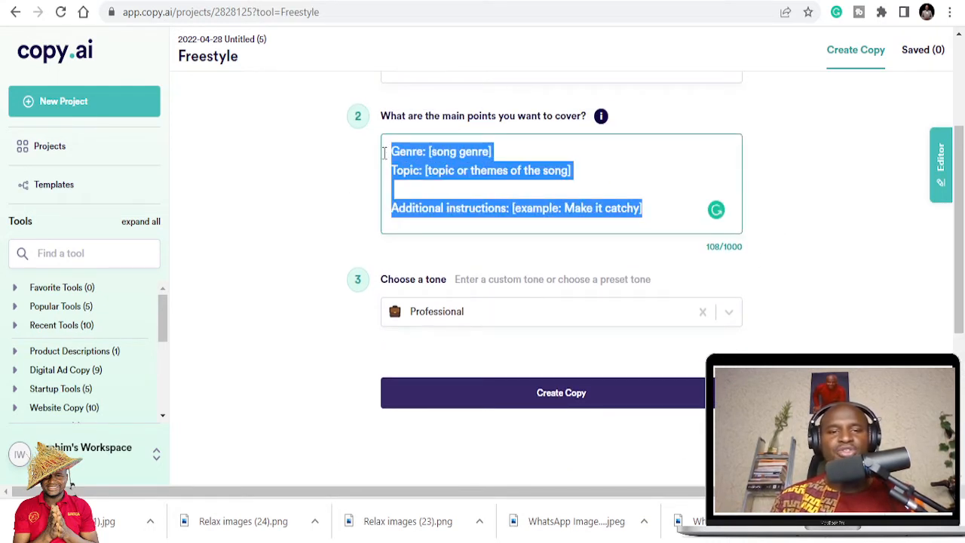
Enter 'hip hop' as the genre in the main points box.
type("hip hop")
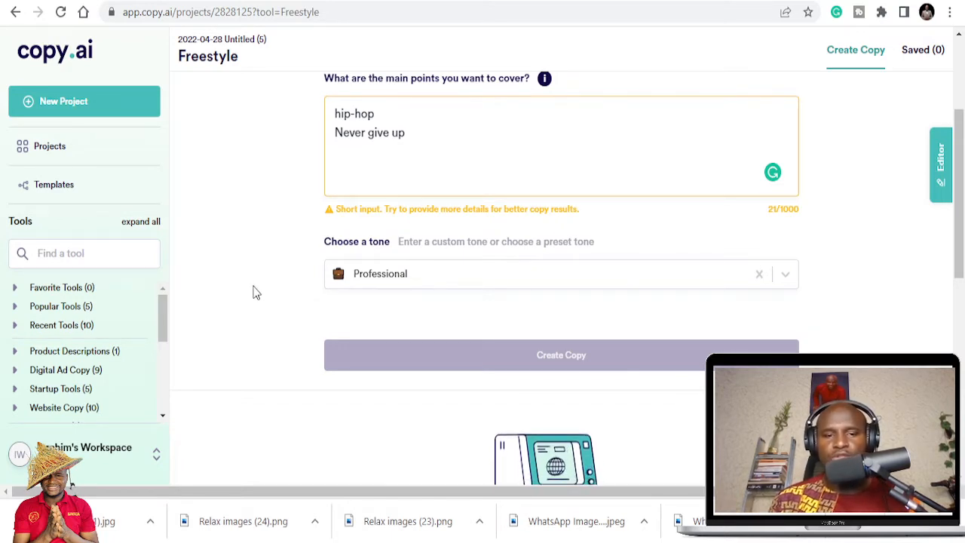
Generate the copy and read through the hip-hop 'never give up' lyric results.
left_click(561, 354)
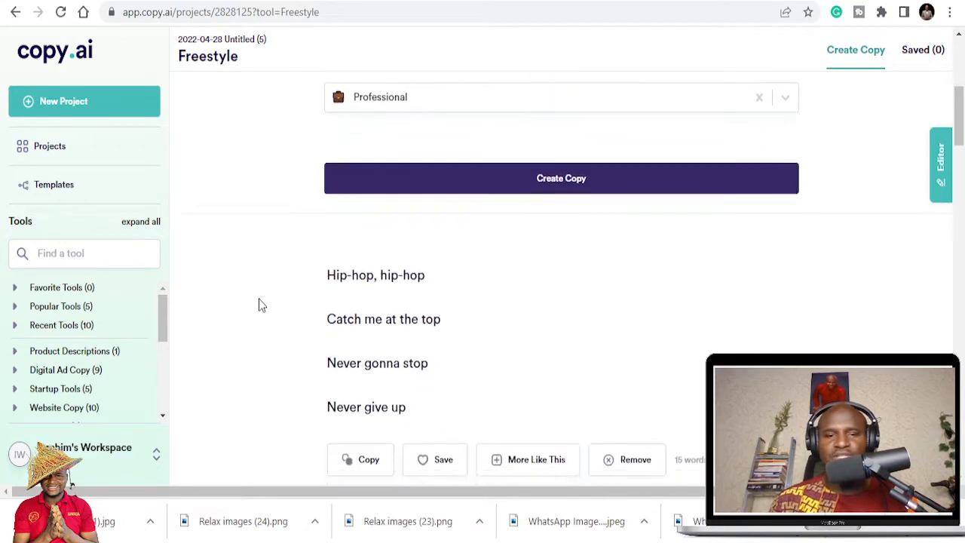
scroll("down", 3)
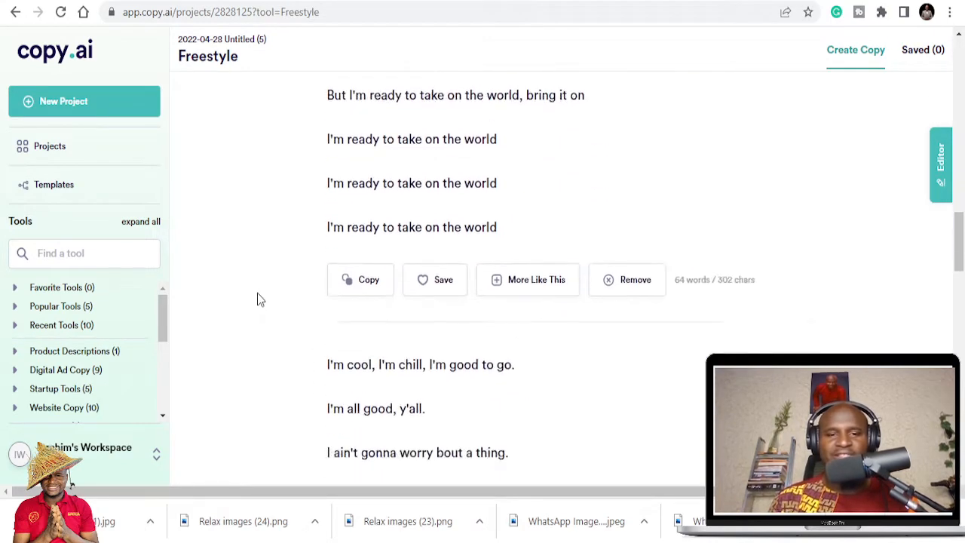
scroll("down", 3)
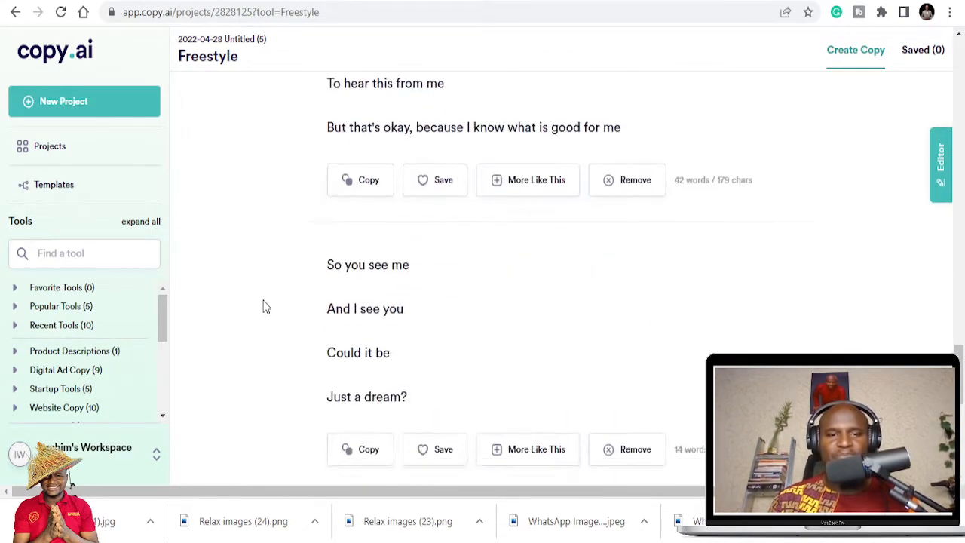
scroll("down", 3)
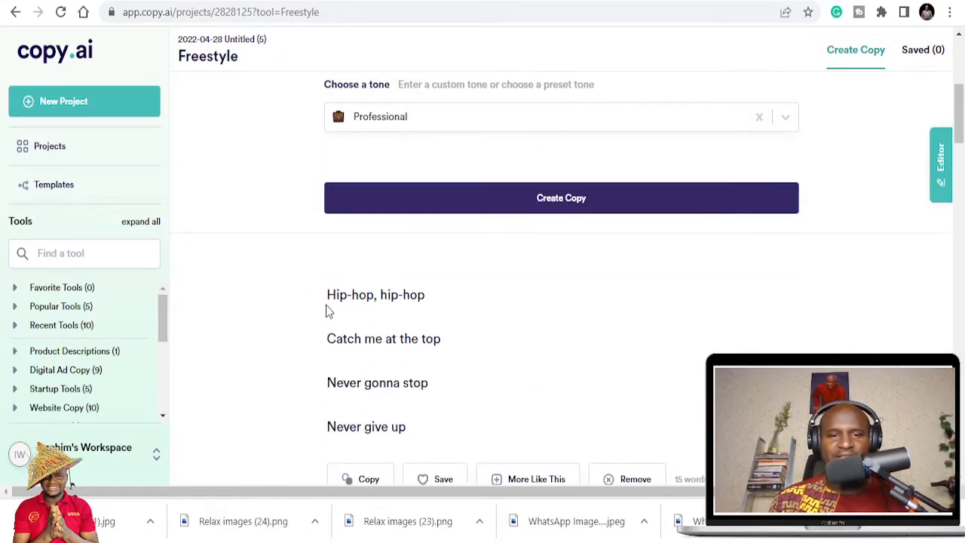
scroll("down", 3)
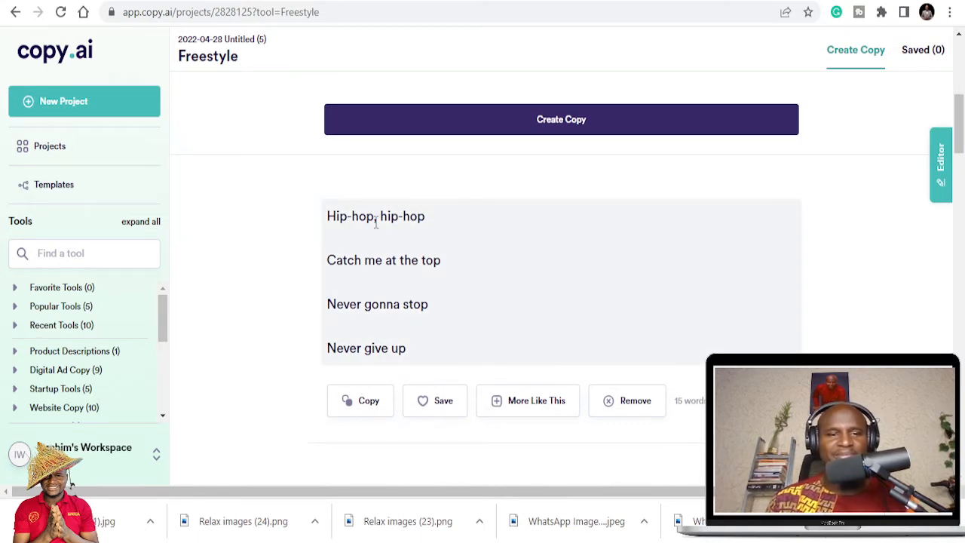
scroll("down", 3)
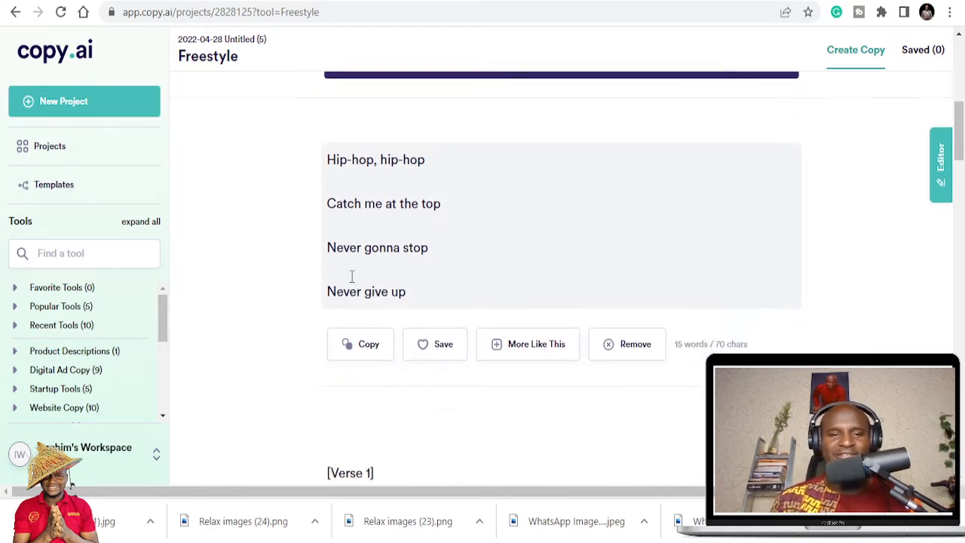
scroll("down", 3)
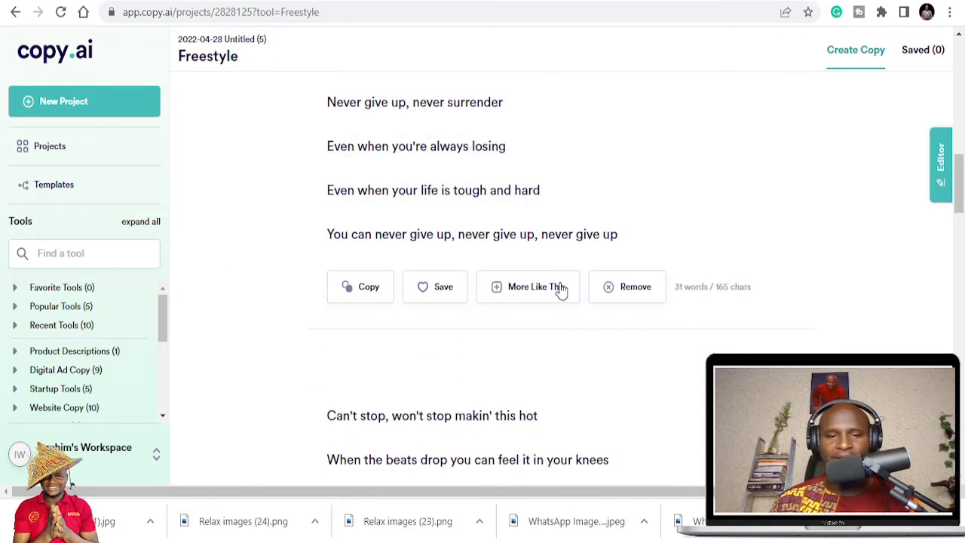
scroll("down", 3)
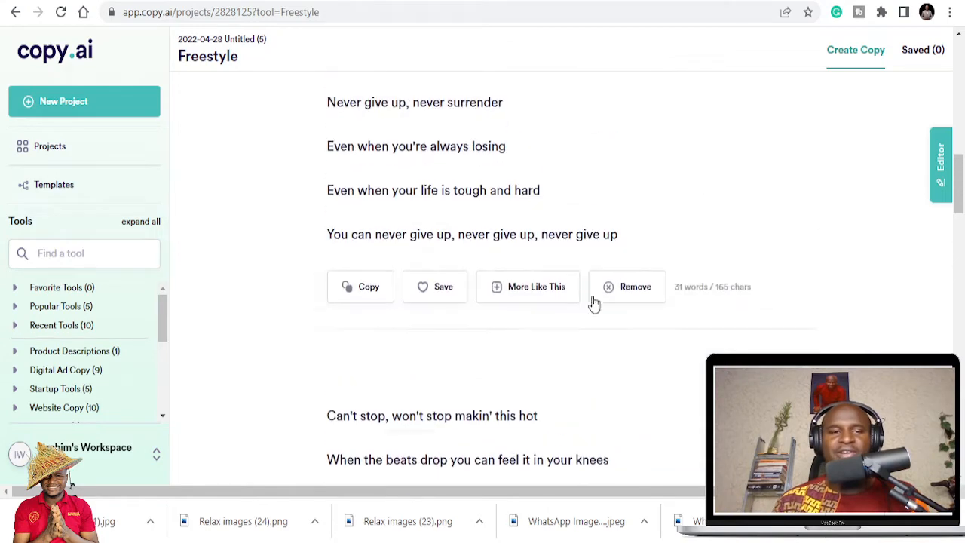
scroll("down", 3)
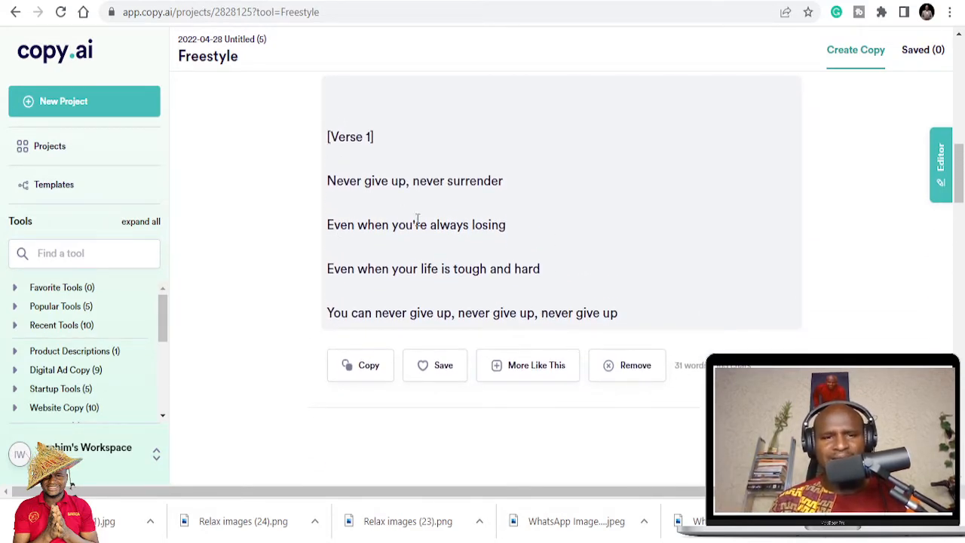
scroll("down", 3)
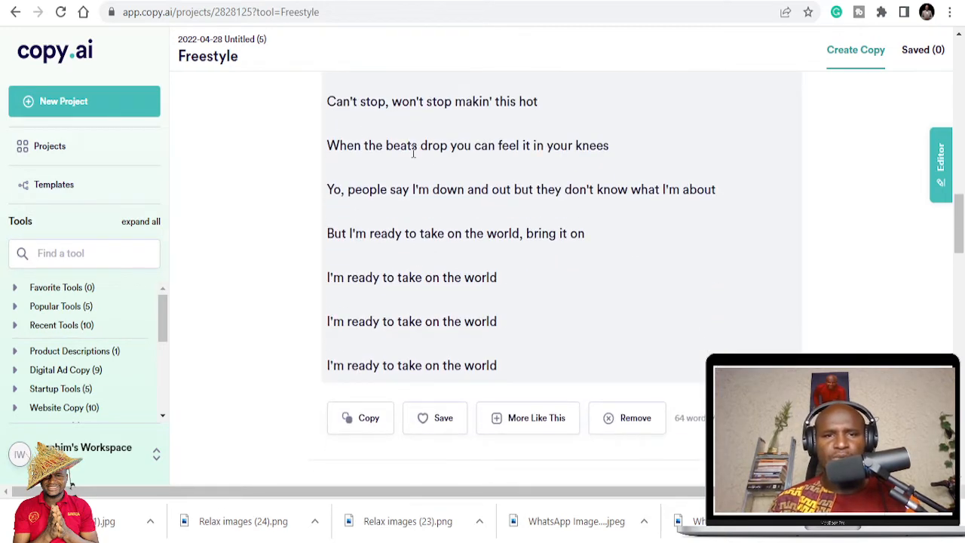
mouse_move(435, 149)
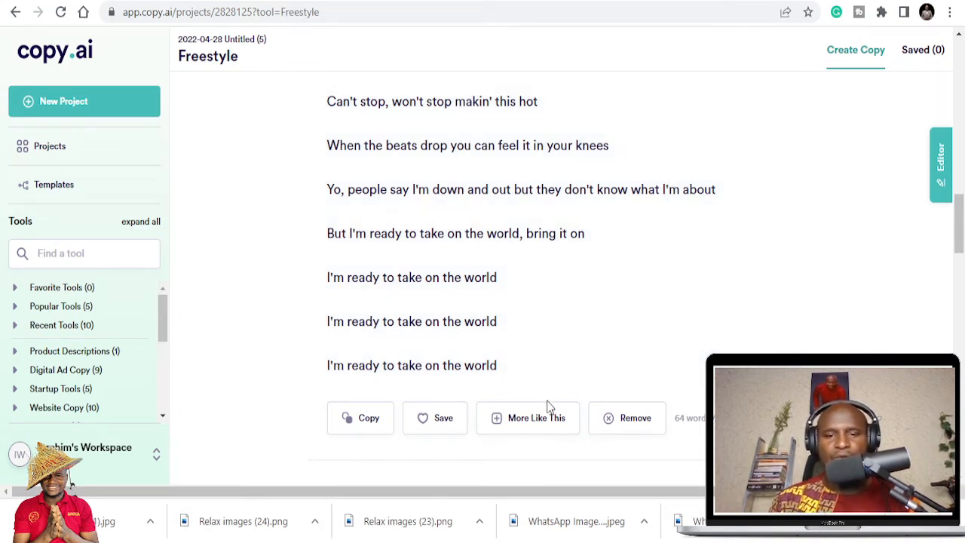
Generate More Like This variants of the 'I'm ready to take on the world' lyric and read them.
left_click(528, 417)
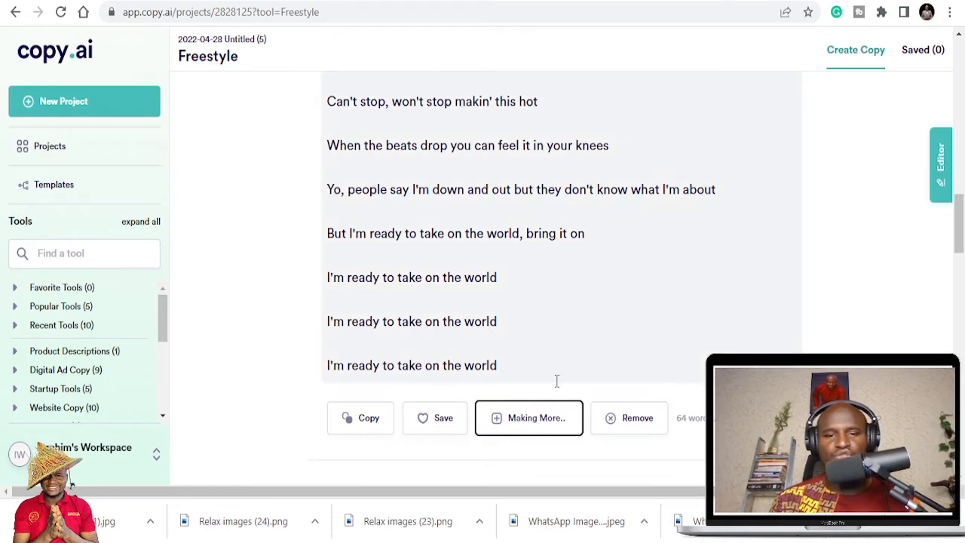
left_click(527, 416)
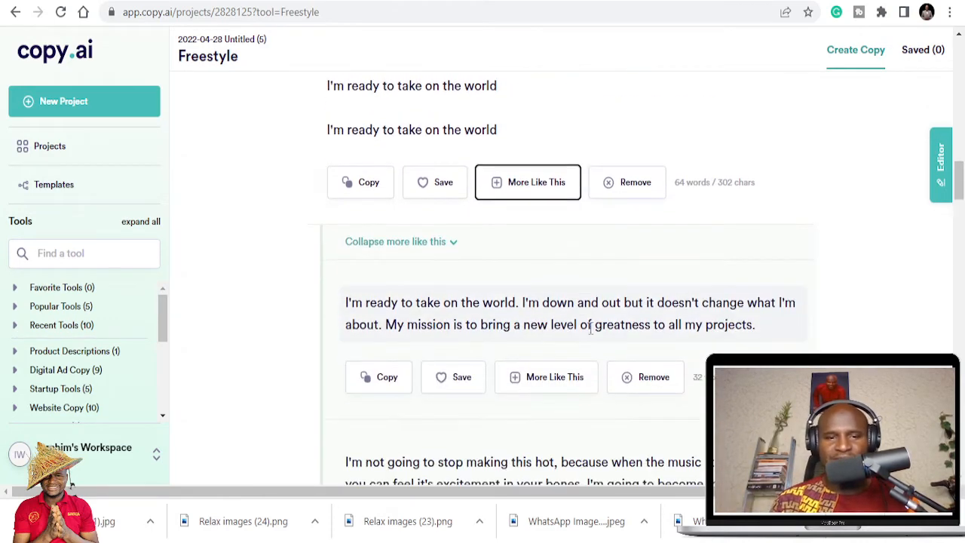
scroll("down", 3)
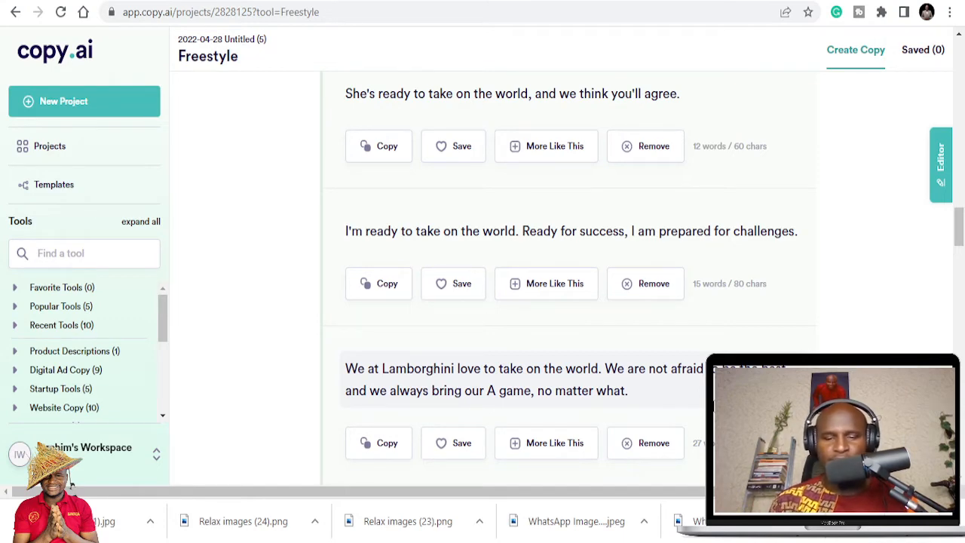
scroll("down", 3)
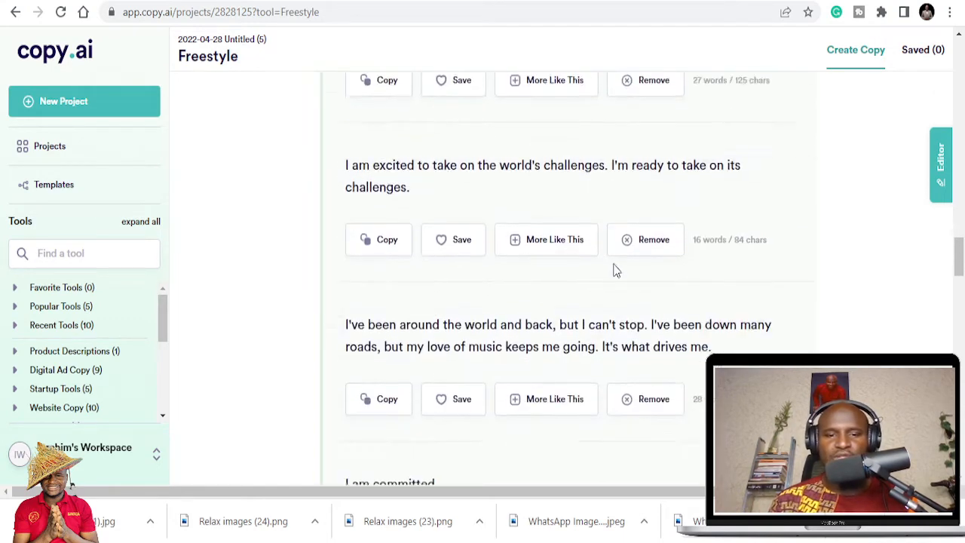
scroll("down", 3)
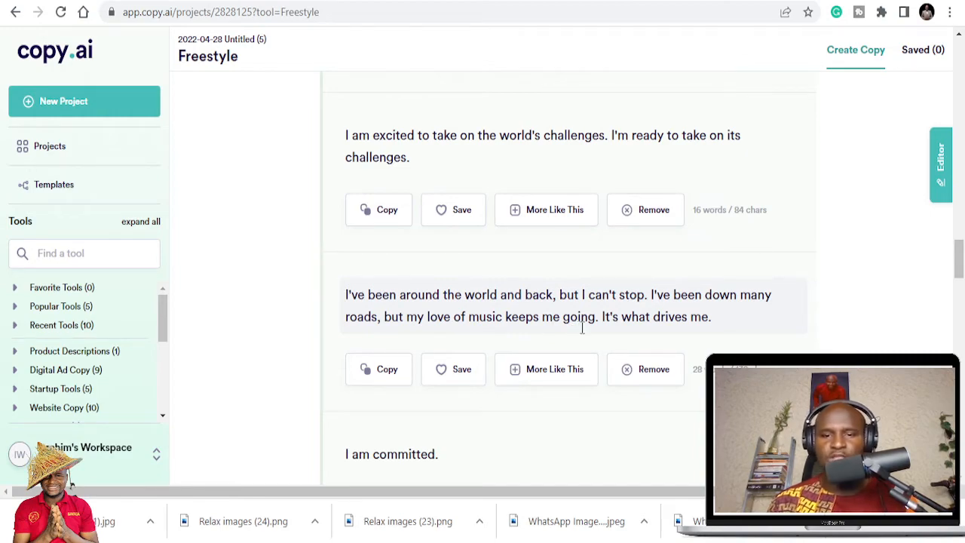
scroll("down", 3)
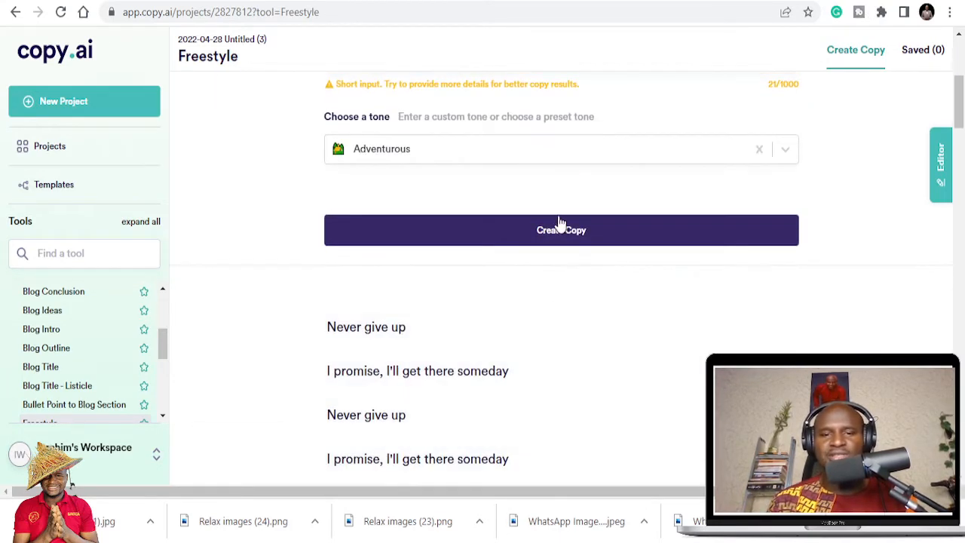
left_click(561, 230)
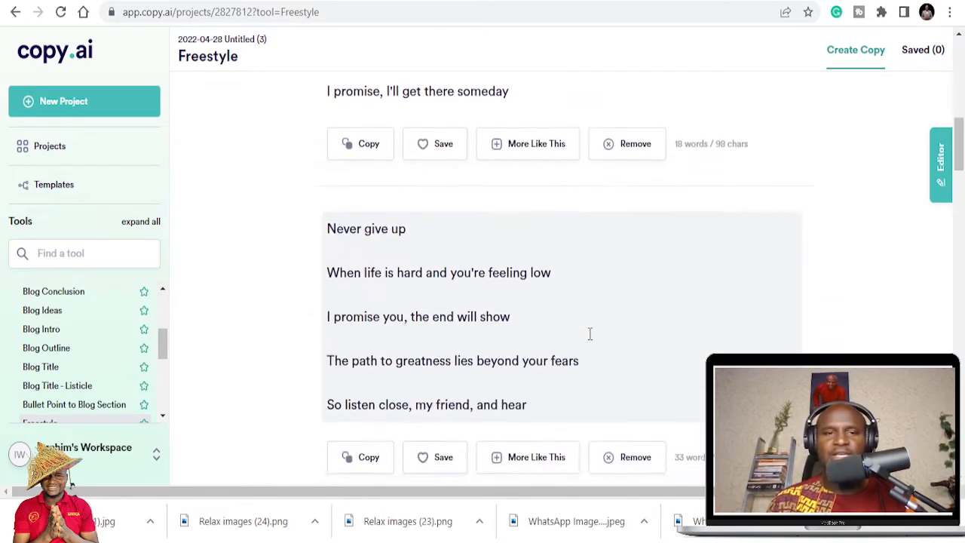
scroll("down", 3)
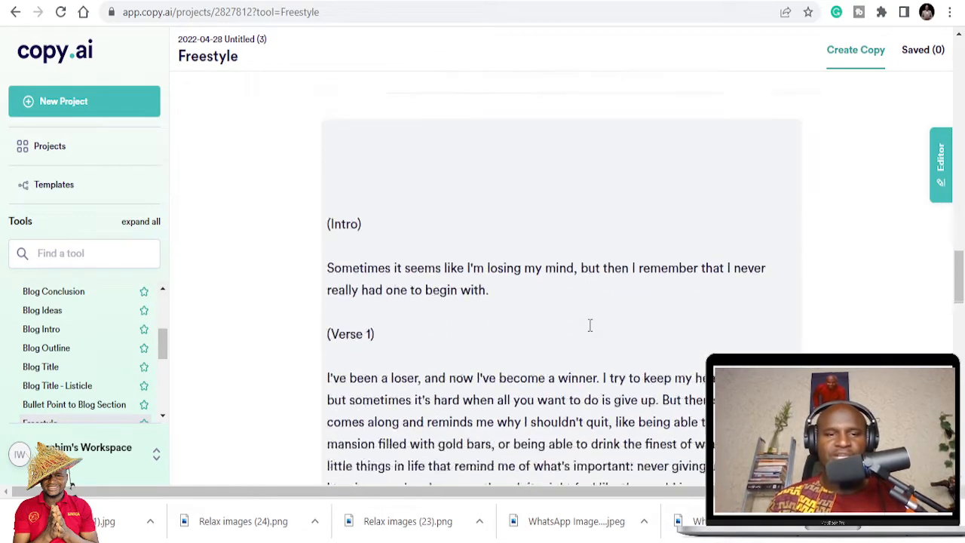
scroll("down", 3)
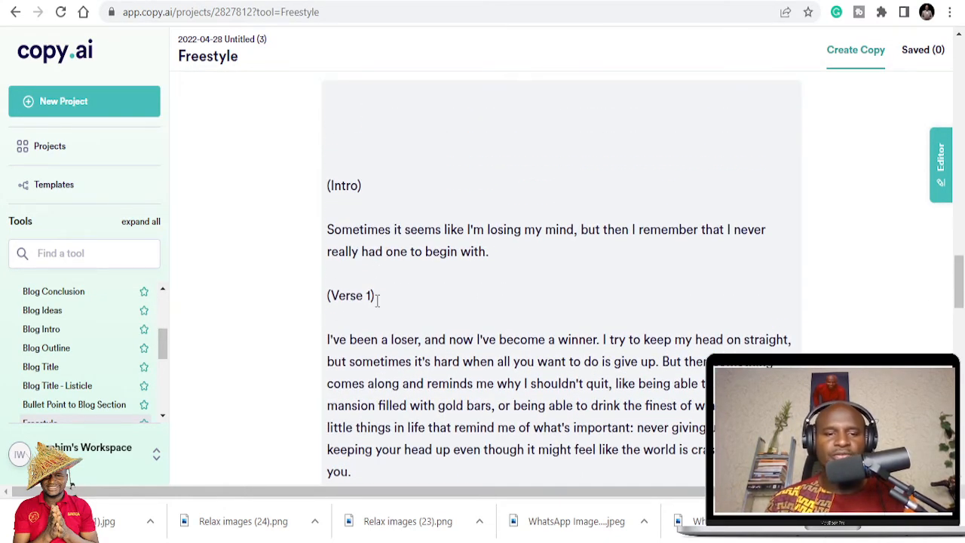
scroll("down", 3)
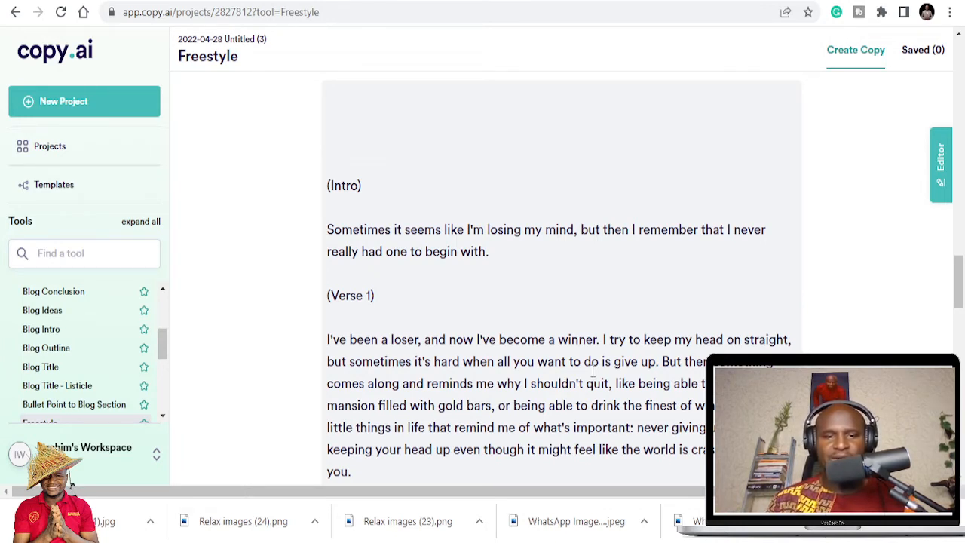
scroll("down", 3)
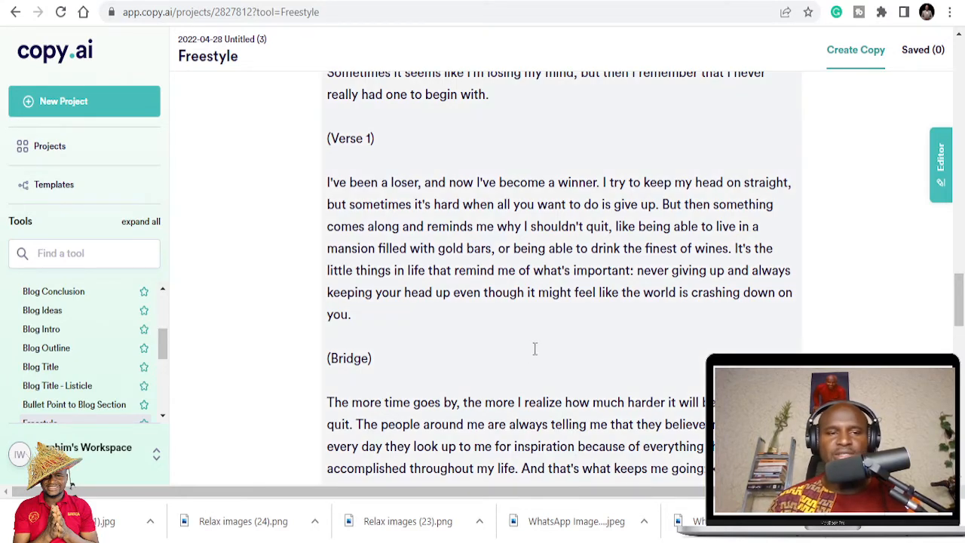
scroll("down", 3)
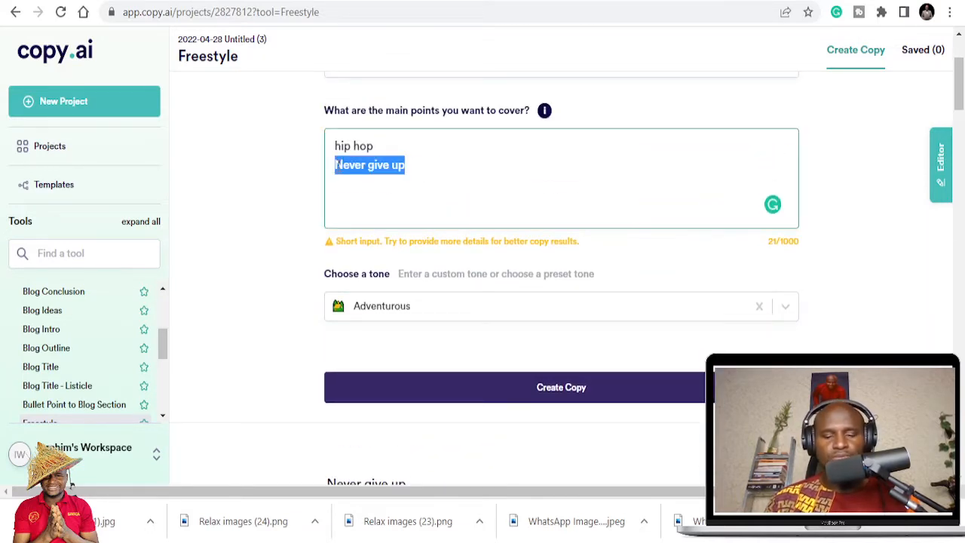
Change the topic to 'i am not afraid' with Adventurous tone and create new copy.
type("i[am")
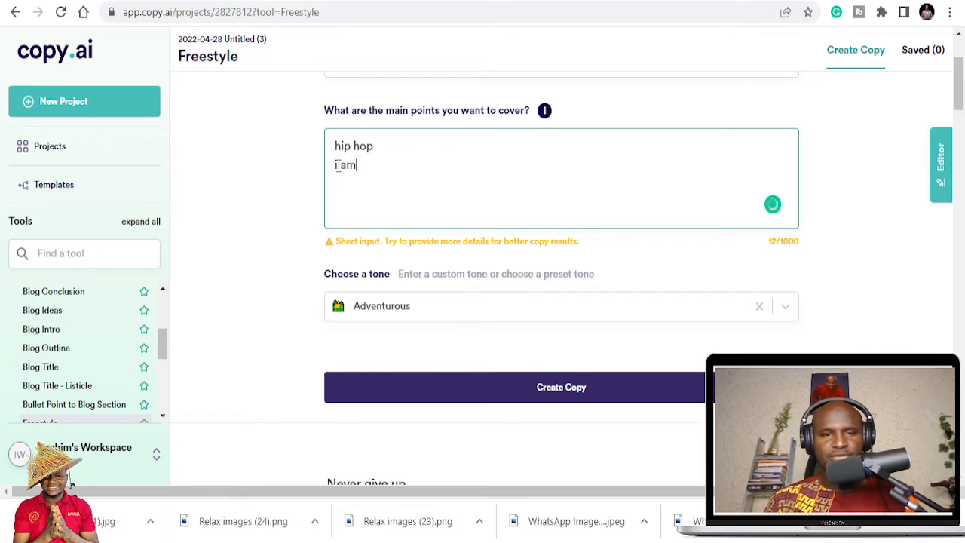
type("afraid")
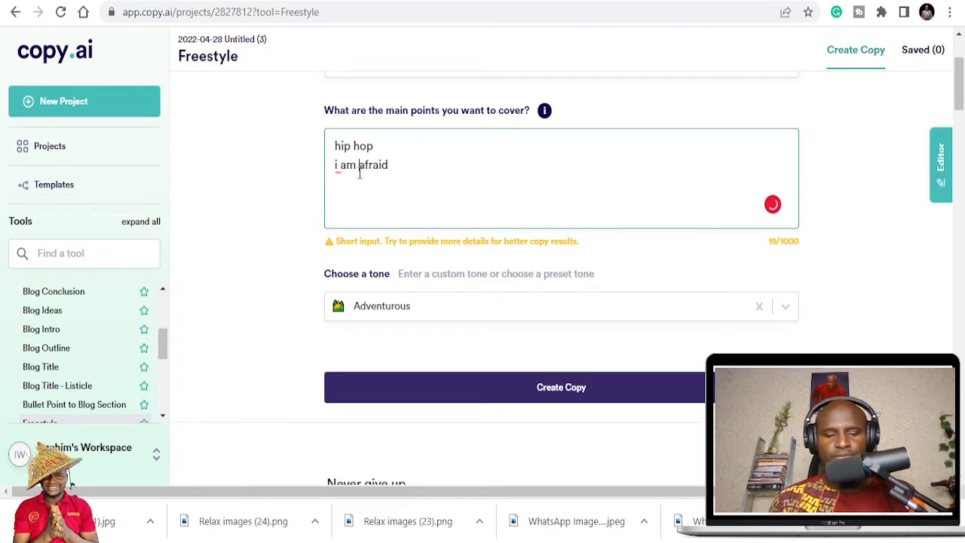
type("not")
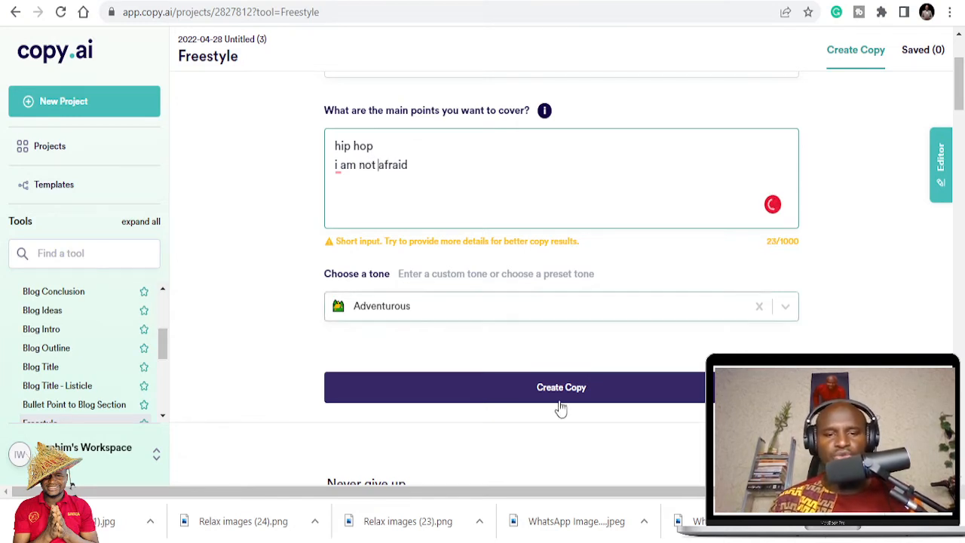
left_click(561, 386)
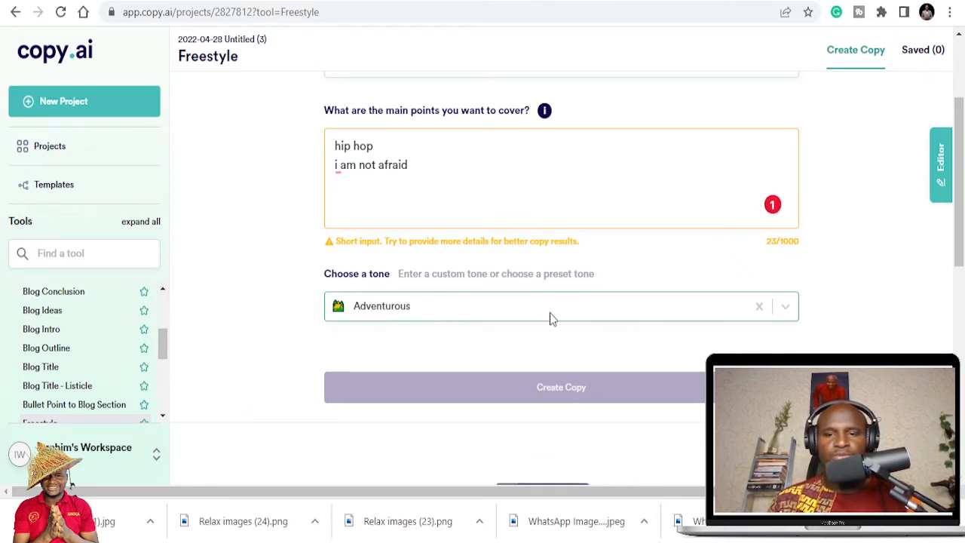
Read through the new 'I am not afraid' lyric results, including 'I was made to be brave'.
left_click(561, 386)
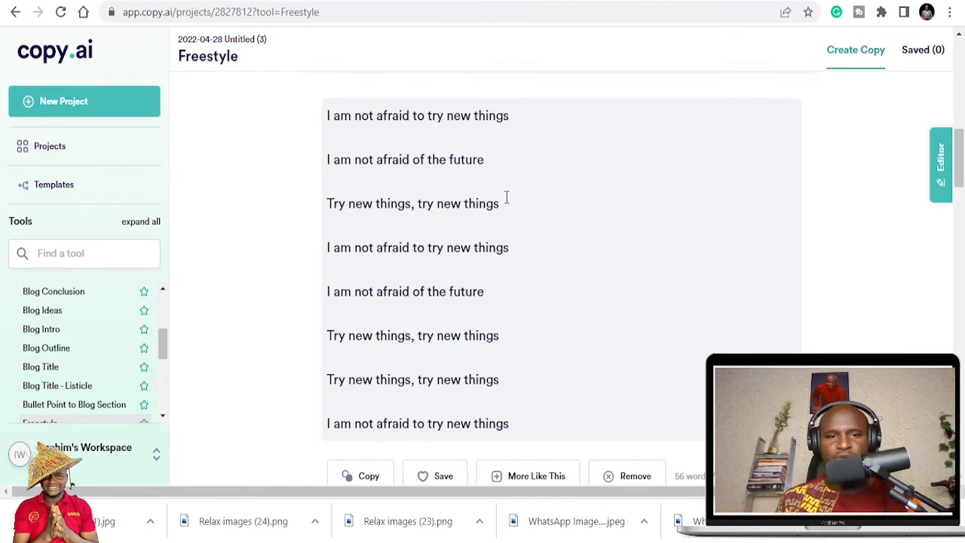
scroll("down", 3)
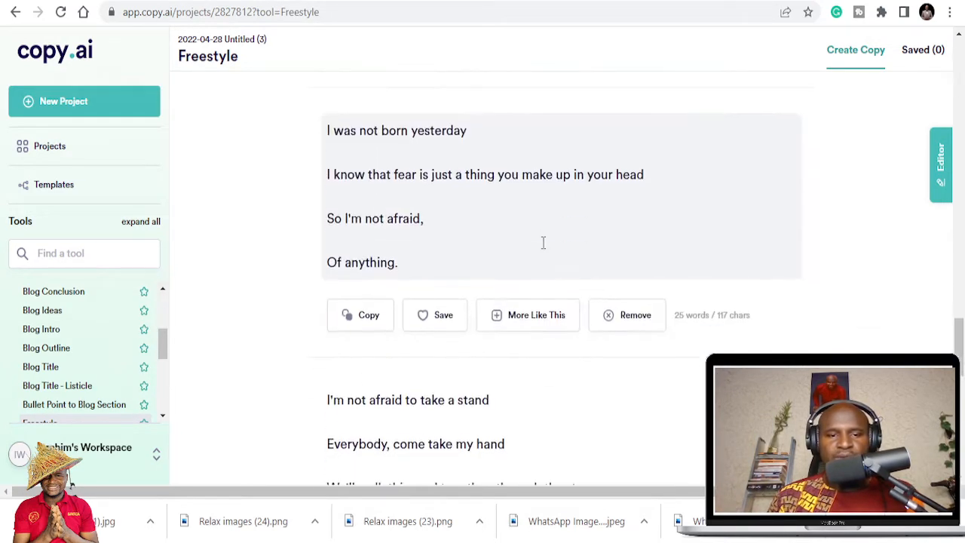
scroll("down", 3)
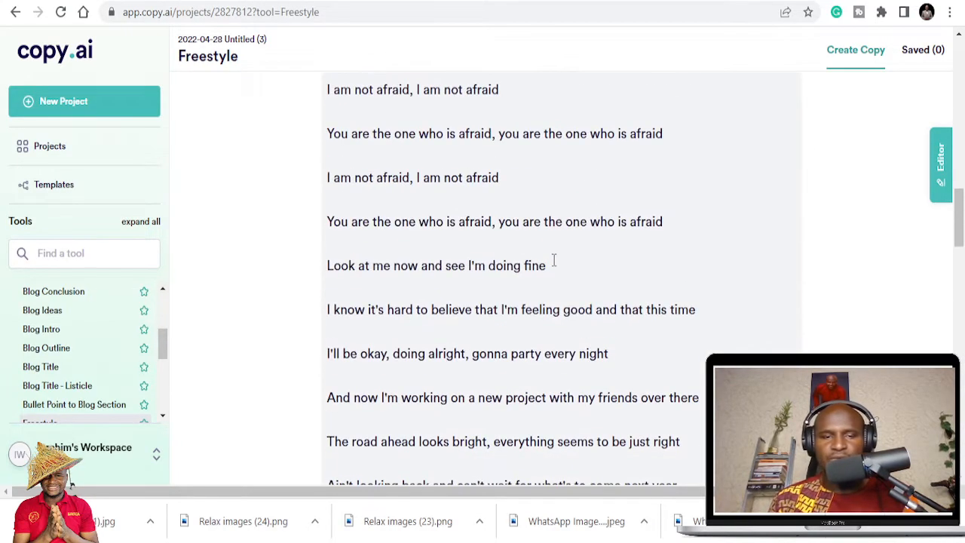
scroll("up", 3)
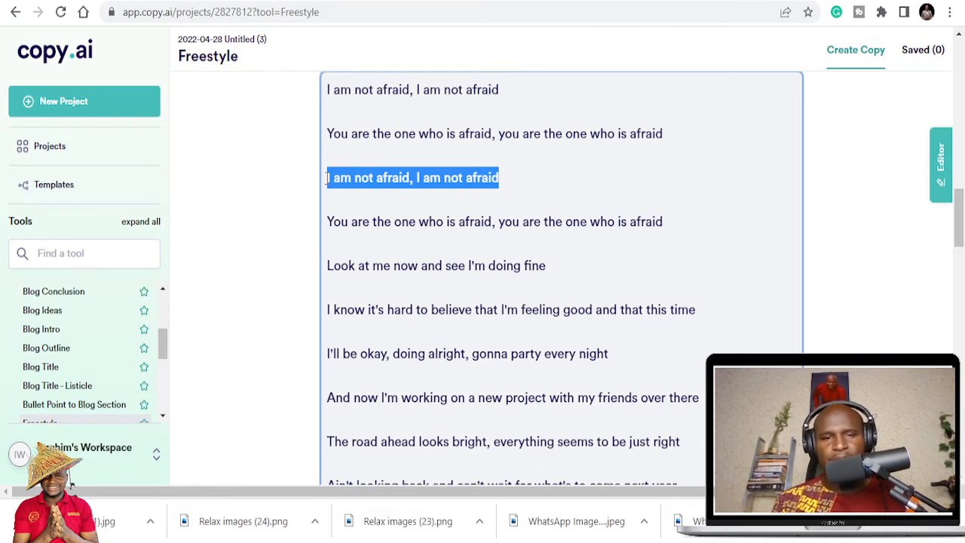
scroll("down", 3)
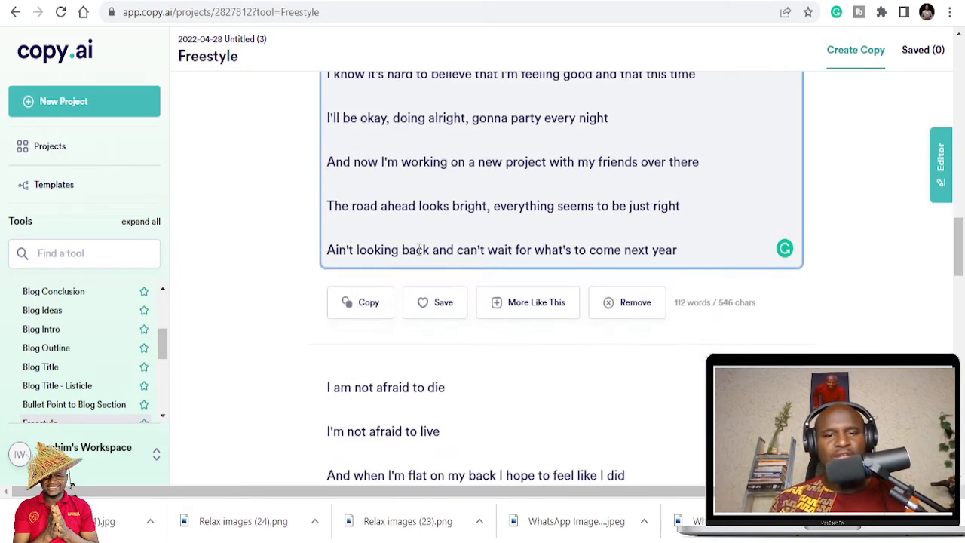
scroll("down", 3)
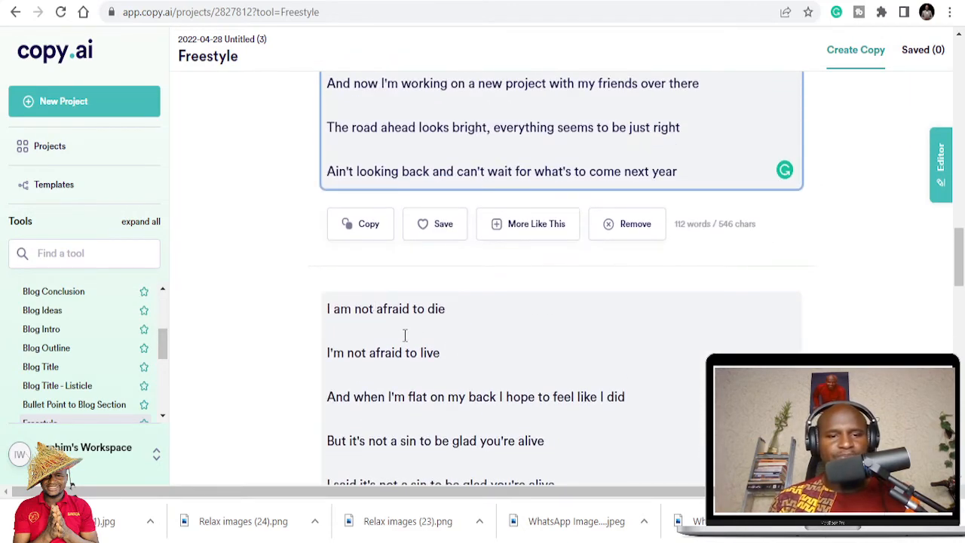
scroll("down", 3)
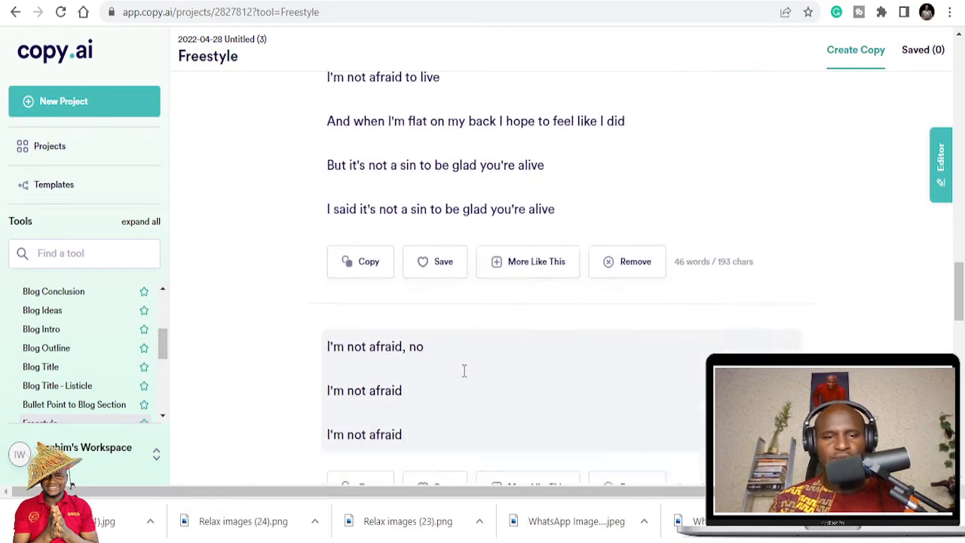
scroll("down", 3)
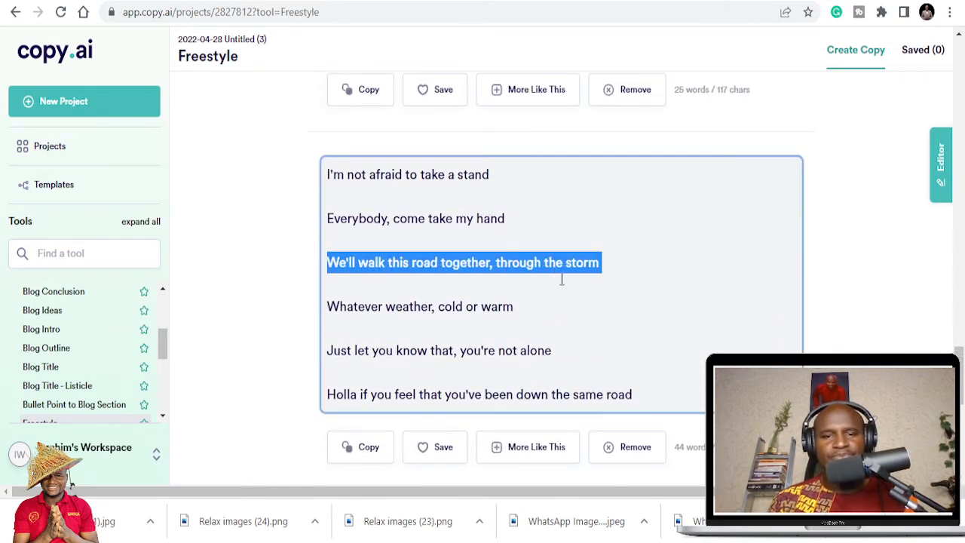
scroll("down", 3)
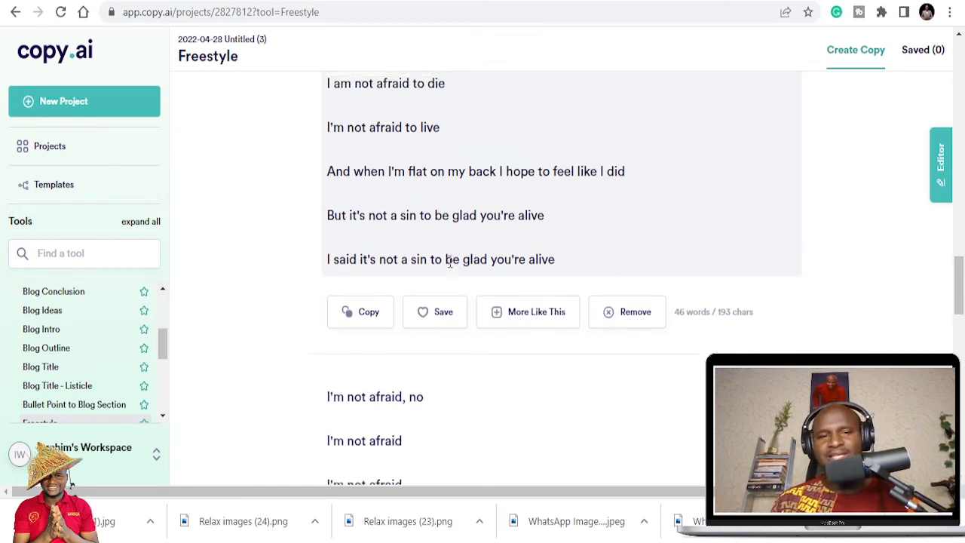
scroll("down", 3)
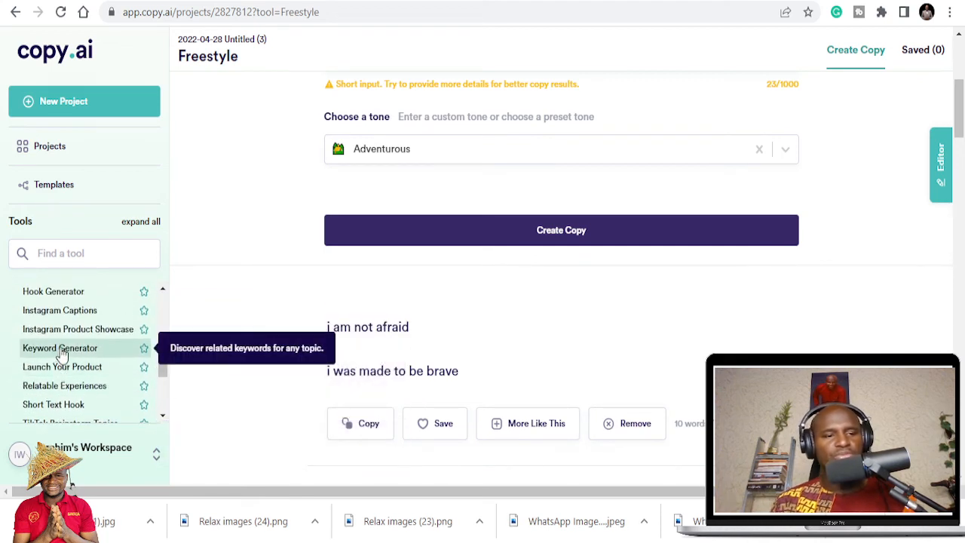
Collapse the sidebar tools into categories and return to the 'try new things' lyric results.
scroll("down", 3)
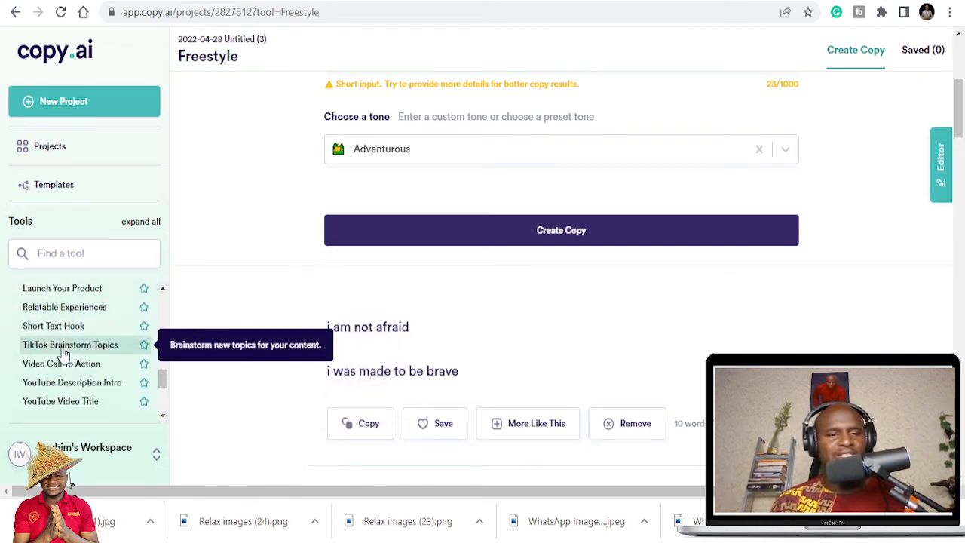
mouse_move(78, 354)
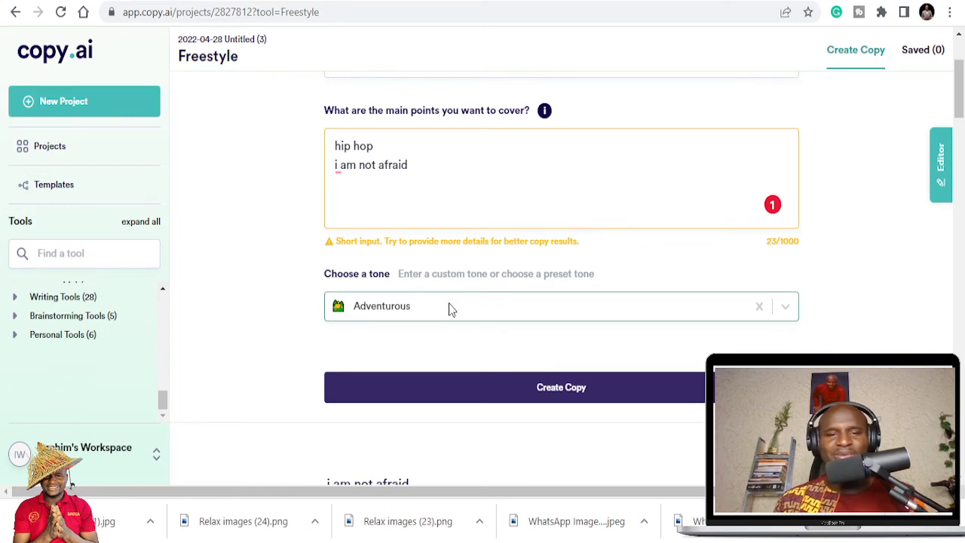
left_click(561, 386)
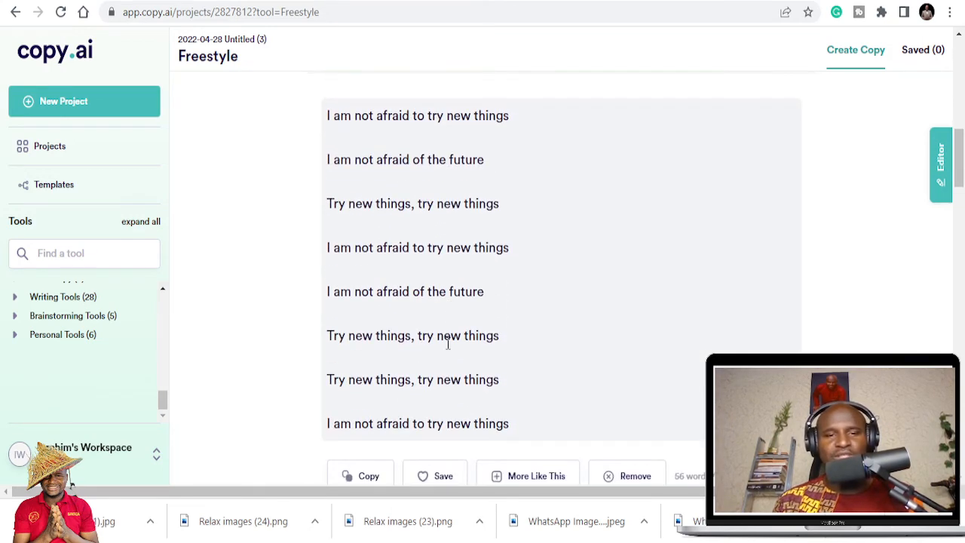